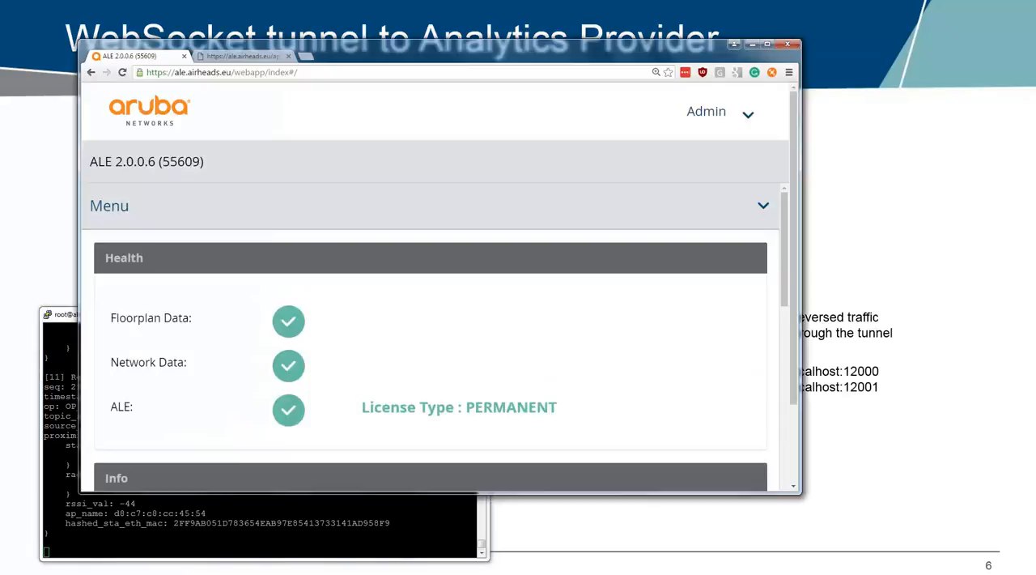
pyautogui.moveTo(300, 395)
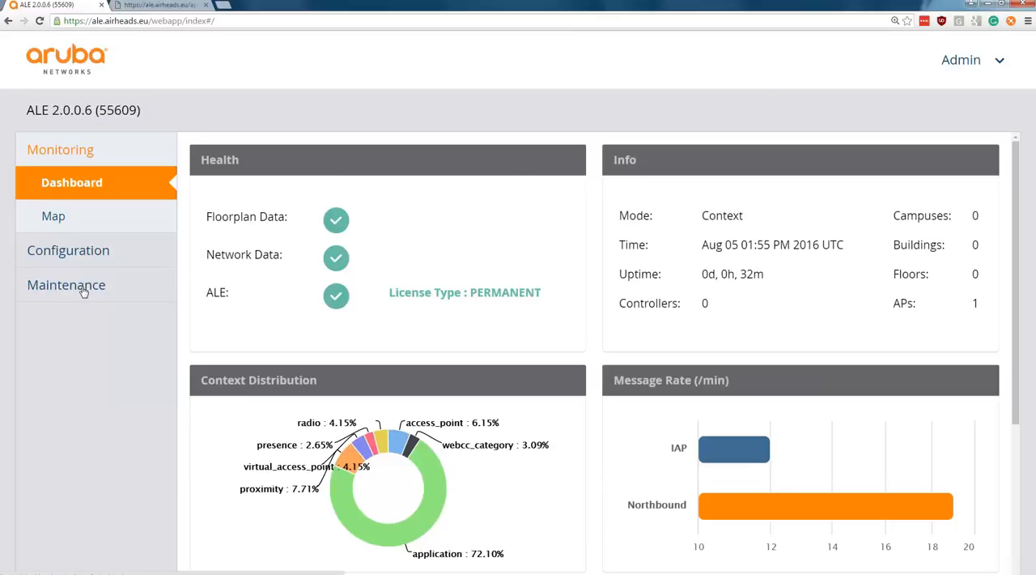
# Open Maintenance and expand Developer to reach the Download WebSocket Server package
pyautogui.click(67, 284)
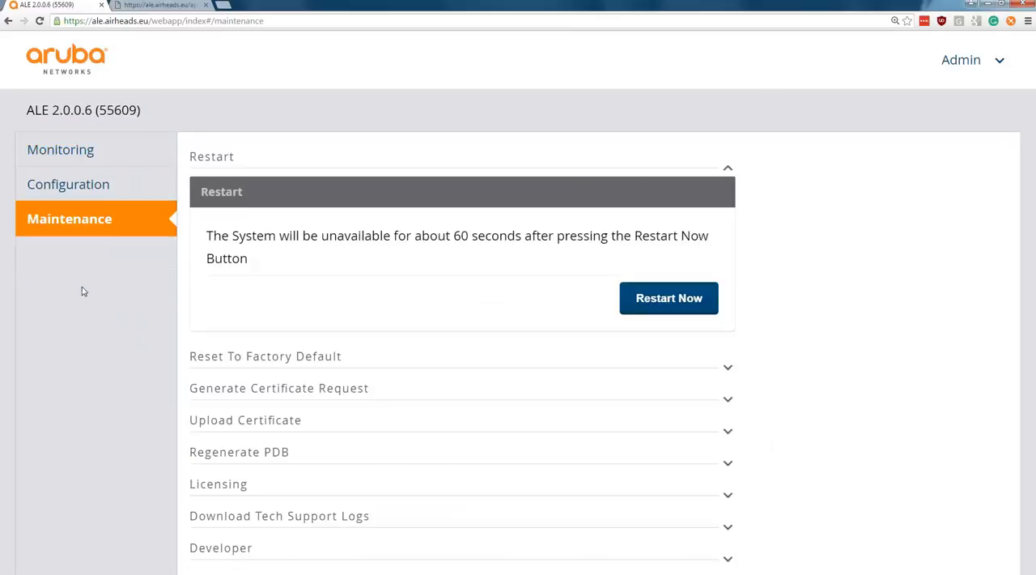
pyautogui.moveTo(194, 551)
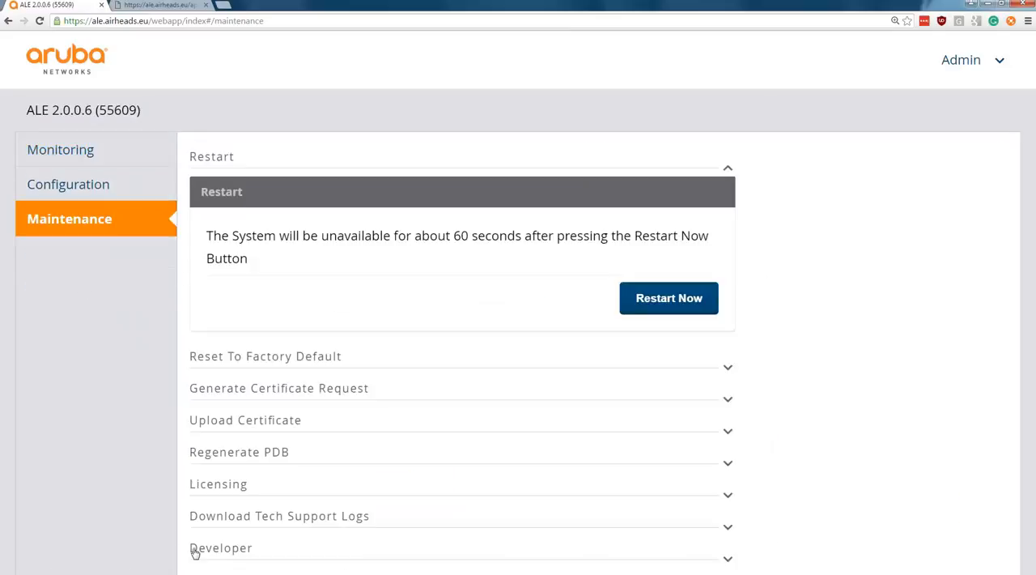
pyautogui.click(221, 548)
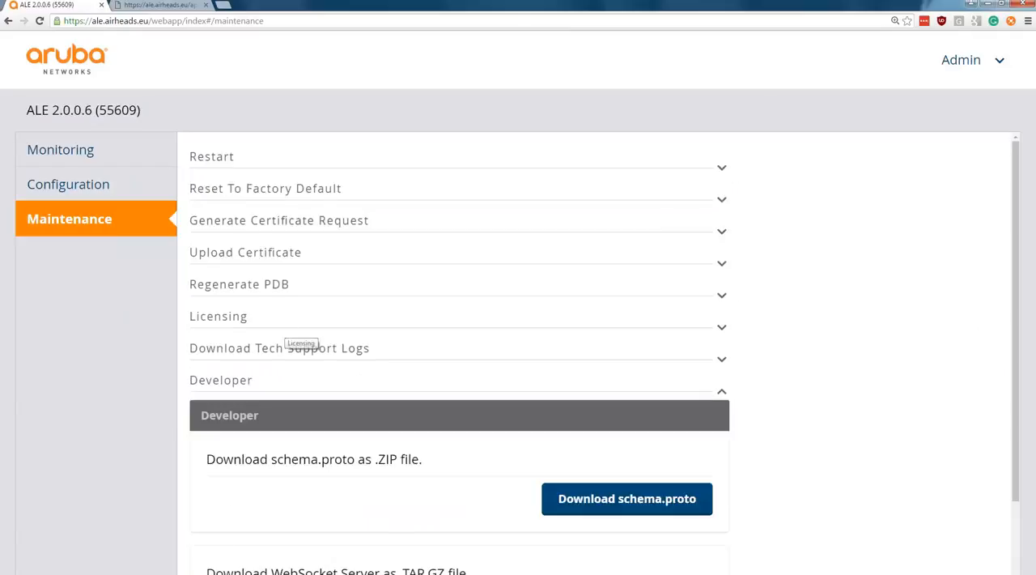
pyautogui.scroll(-3)
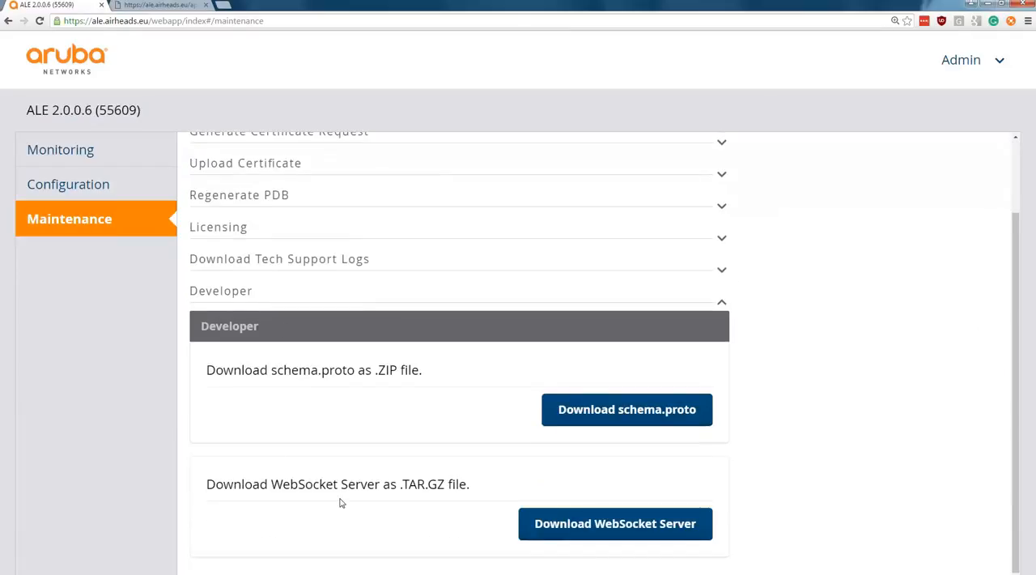
pyautogui.moveTo(416, 492)
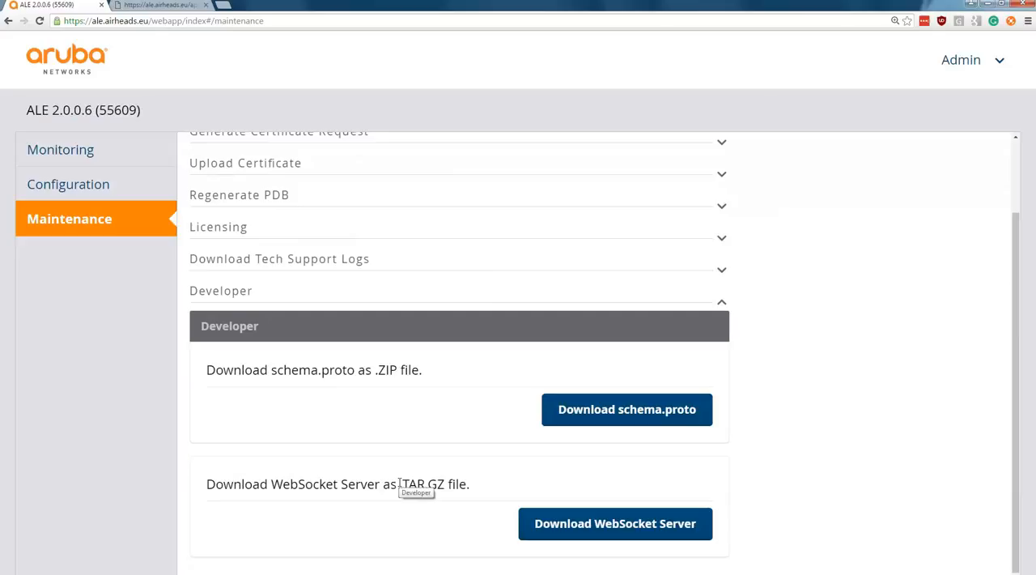
pyautogui.moveTo(567, 492)
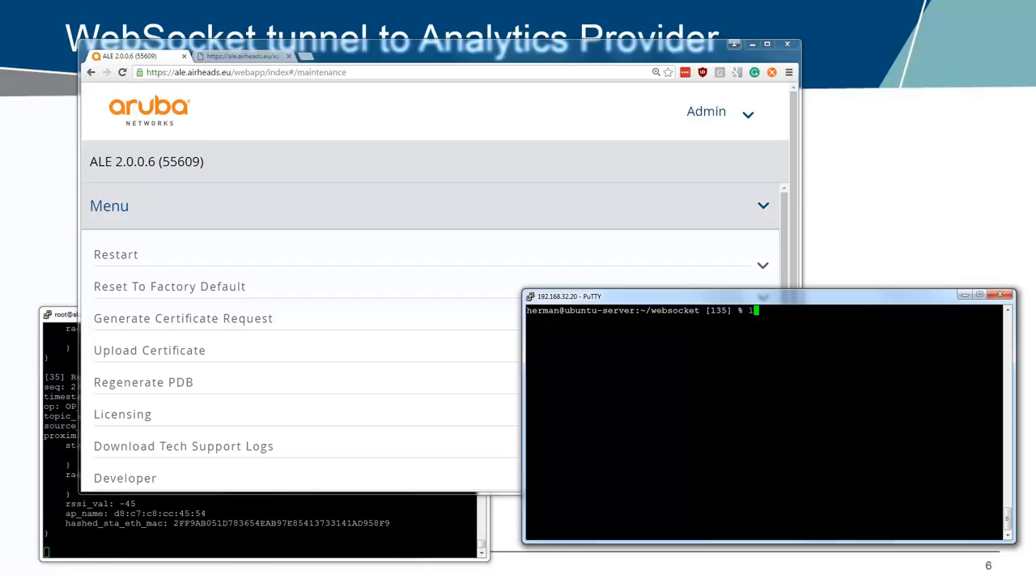
# List the websocket folder with ls -l and select the four Java install commands in Notepad
pyautogui.write('ls -la')
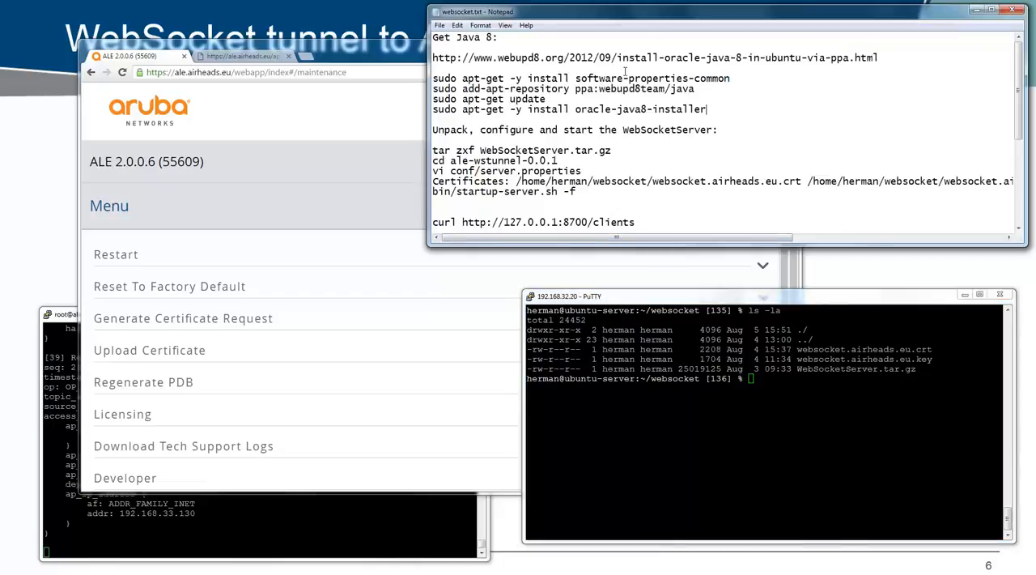
pyautogui.moveTo(609, 220)
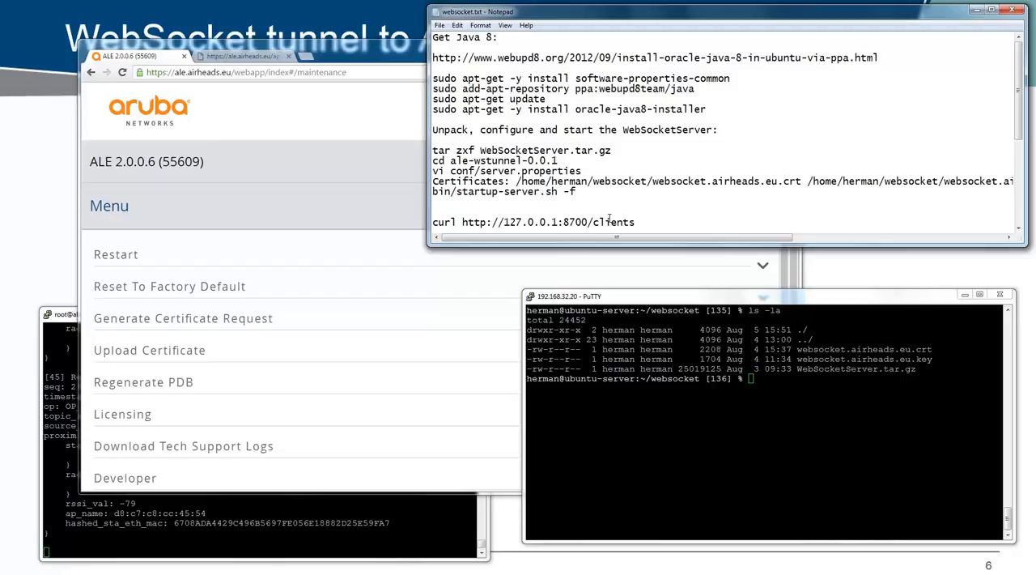
pyautogui.moveTo(500, 149)
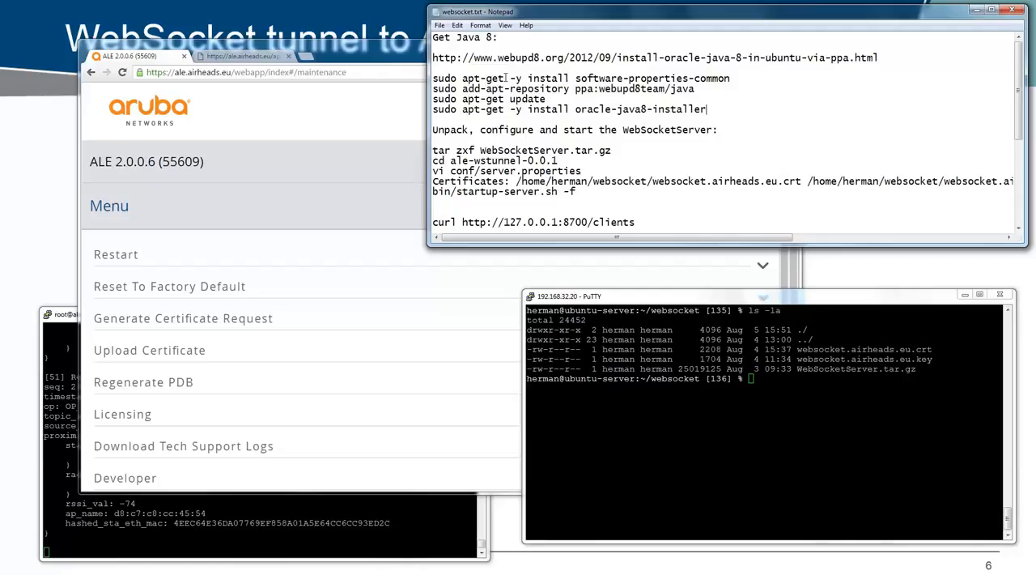
pyautogui.moveTo(433, 78); pyautogui.dragTo(693, 88)
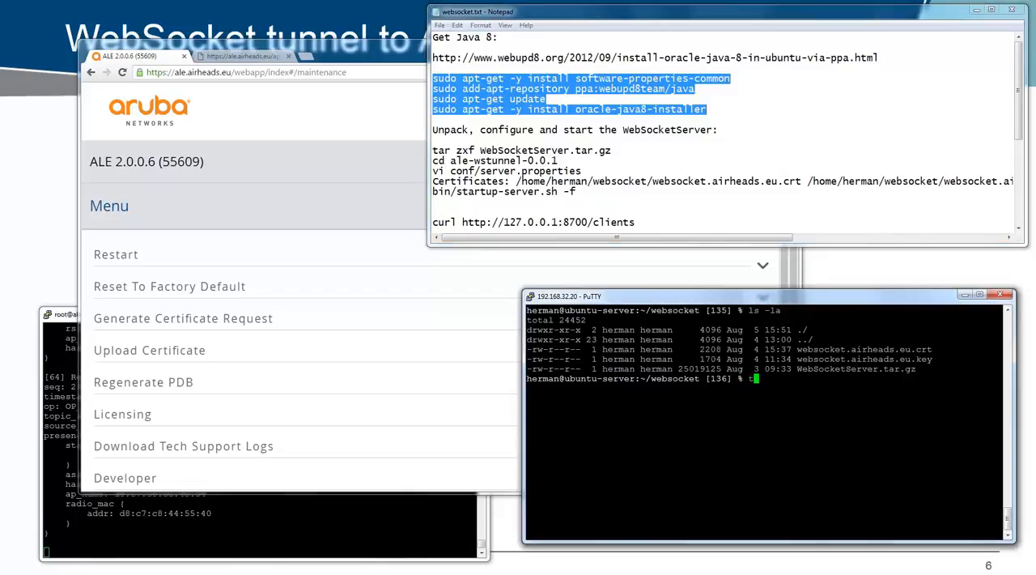
# Extract WebSocketServer.tar.gz, enter ale-wstunnel-0.0.1 and list its bin, conf and lib folders
pyautogui.write('tar zx')
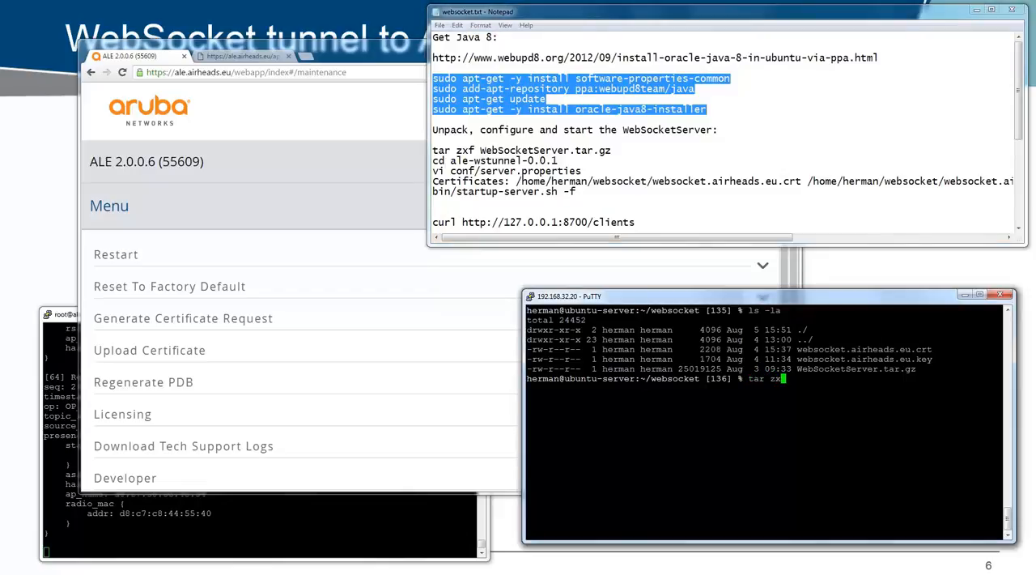
pyautogui.write('vf WebSocketServer.tar.gz')
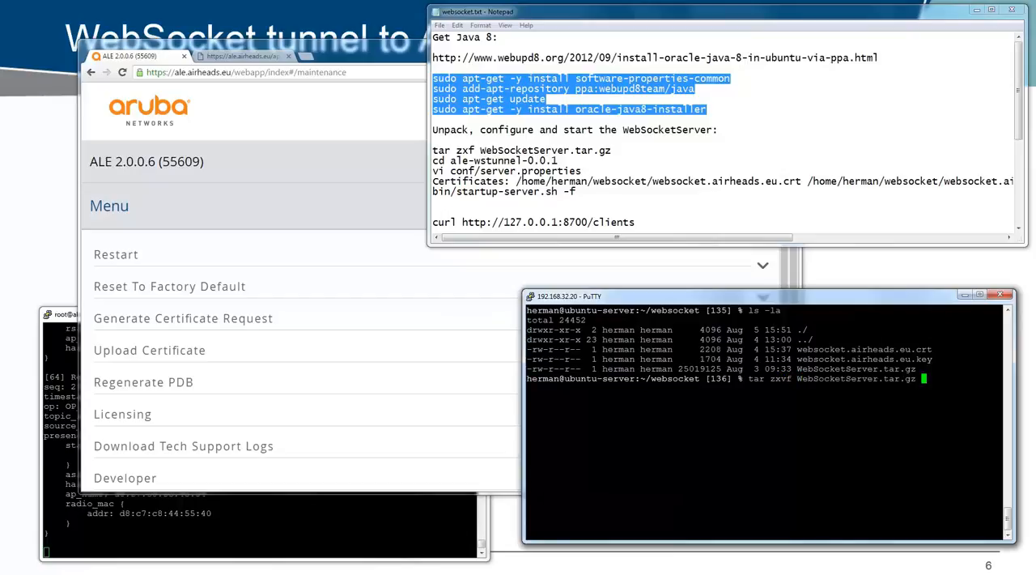
pyautogui.press('Return')
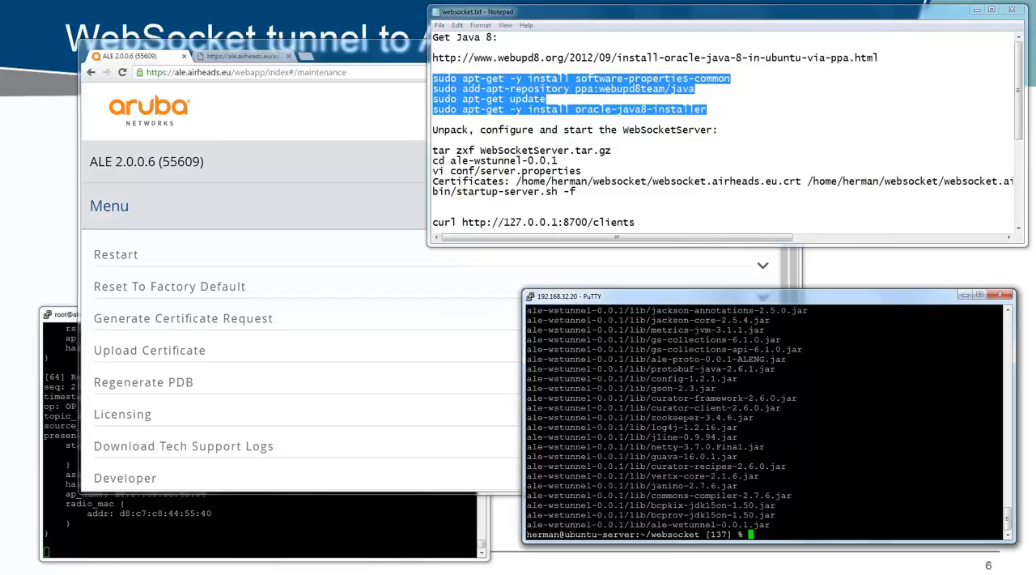
pyautogui.write('cd ale-wstunnel-0.0.1/')
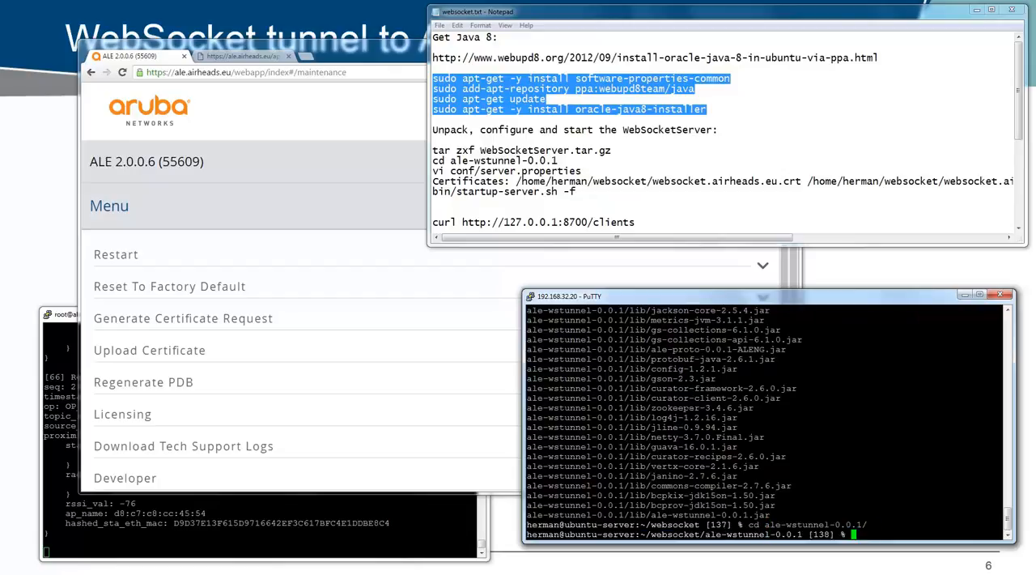
pyautogui.write('ls')
pyautogui.write('vi c')
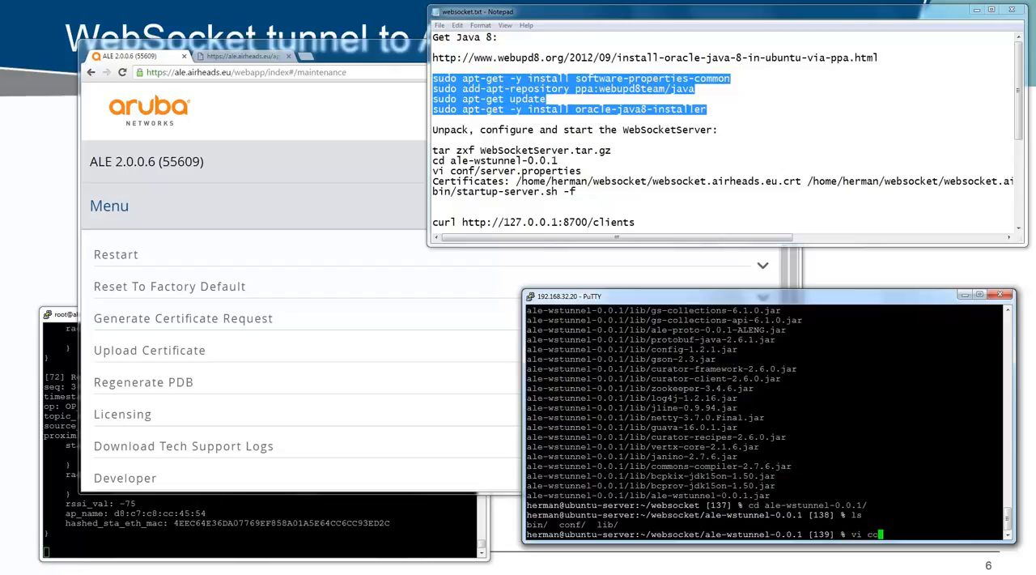
# Add the websocket.airheads.eu certificate and key paths to conf/server.properties in vi and save
pyautogui.write('onf/server.properties')
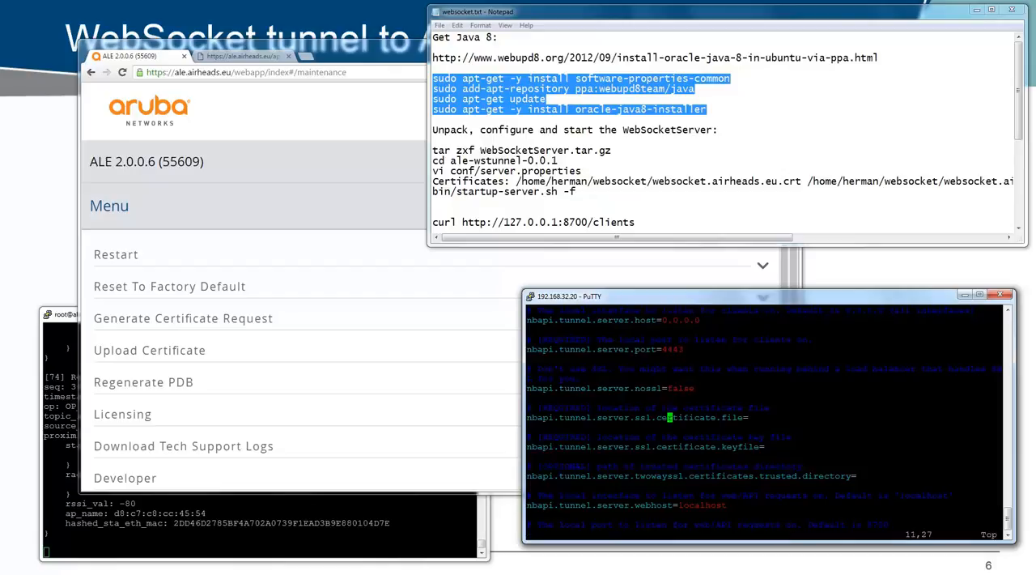
pyautogui.press('i')
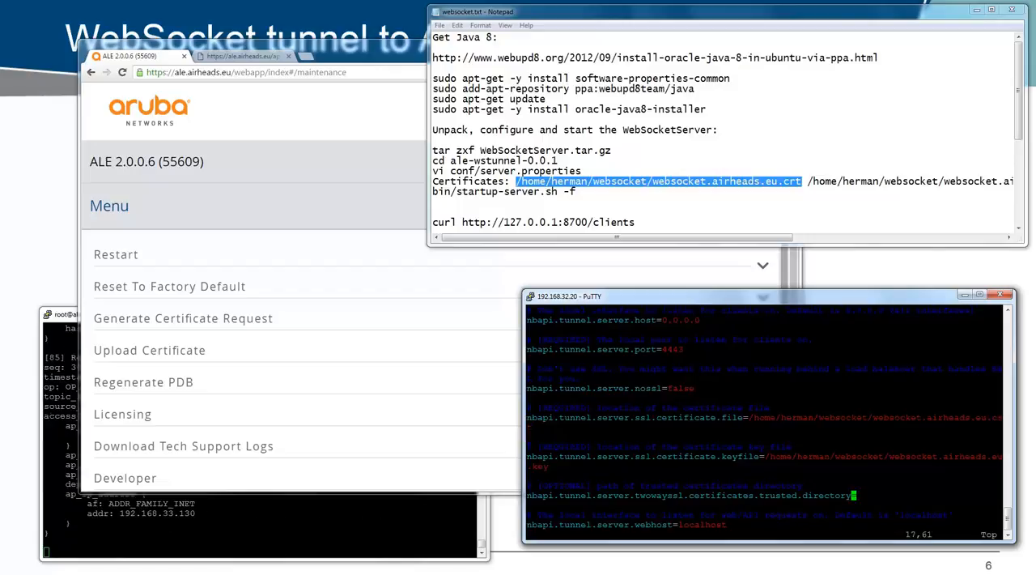
pyautogui.scroll(-3)
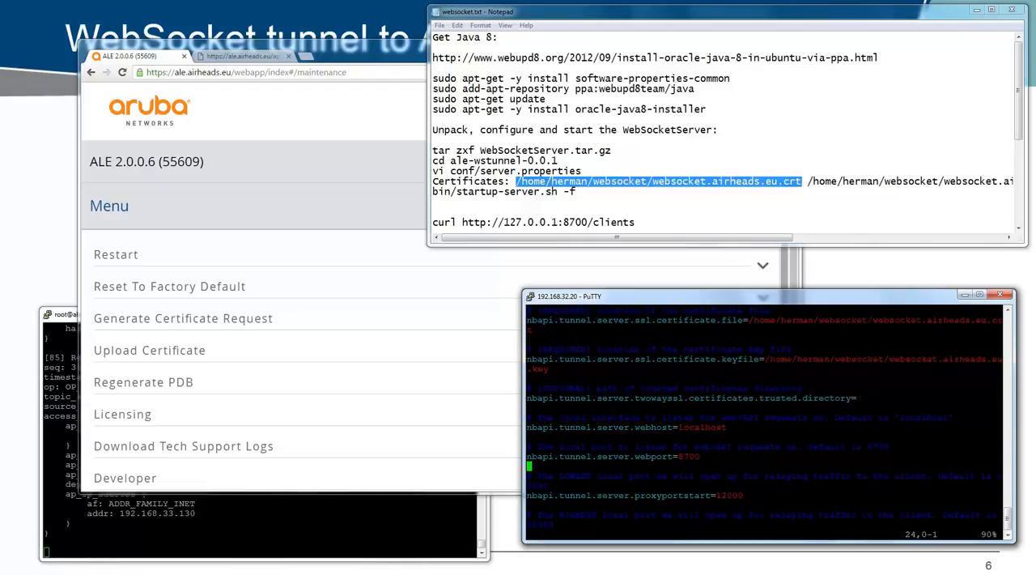
pyautogui.write(':w!')
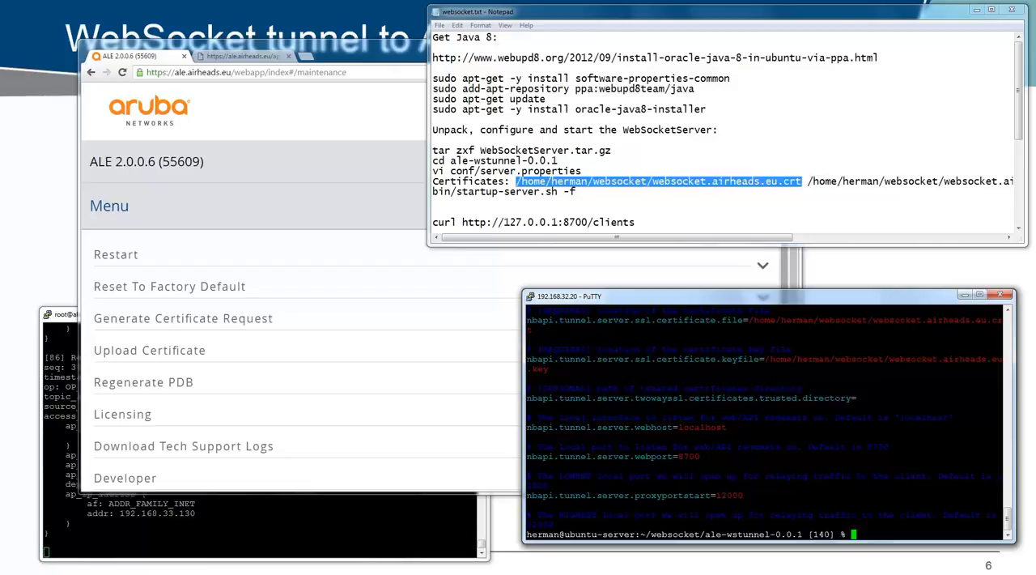
pyautogui.write('bin/')
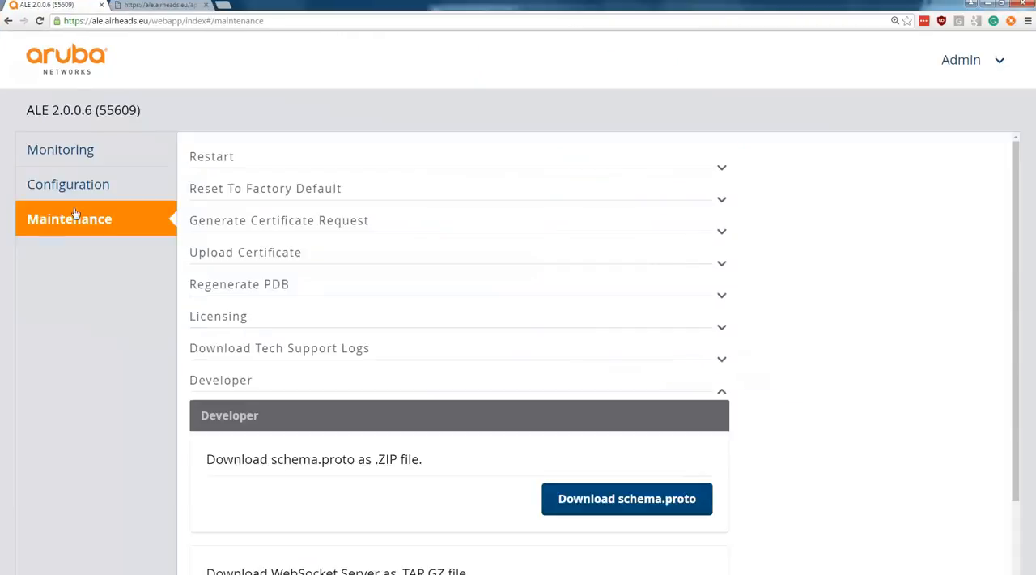
# Go to Configuration > Options and expand WebSocket Tunnel to show the empty end-point lists
pyautogui.click(68, 183)
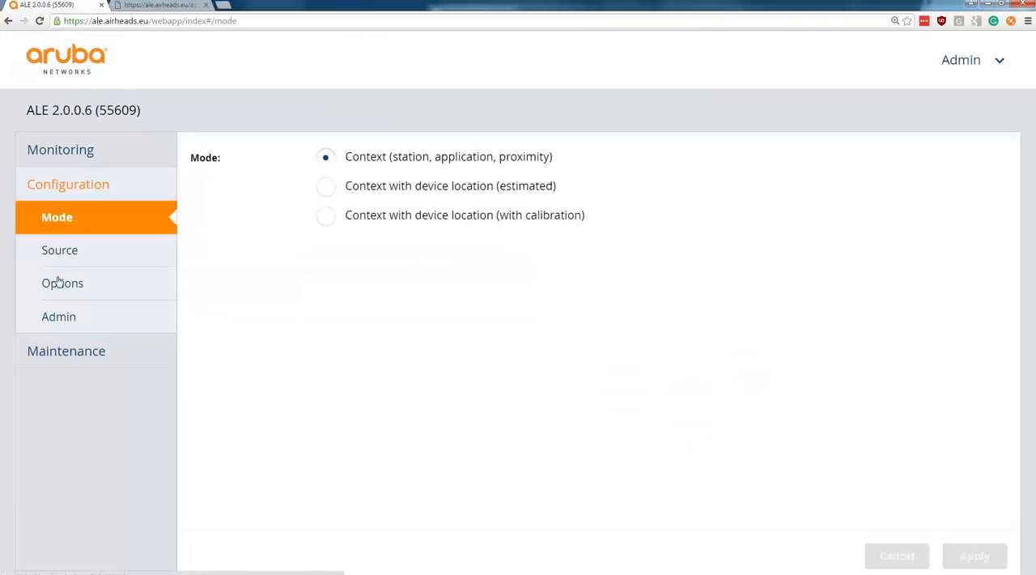
pyautogui.click(62, 282)
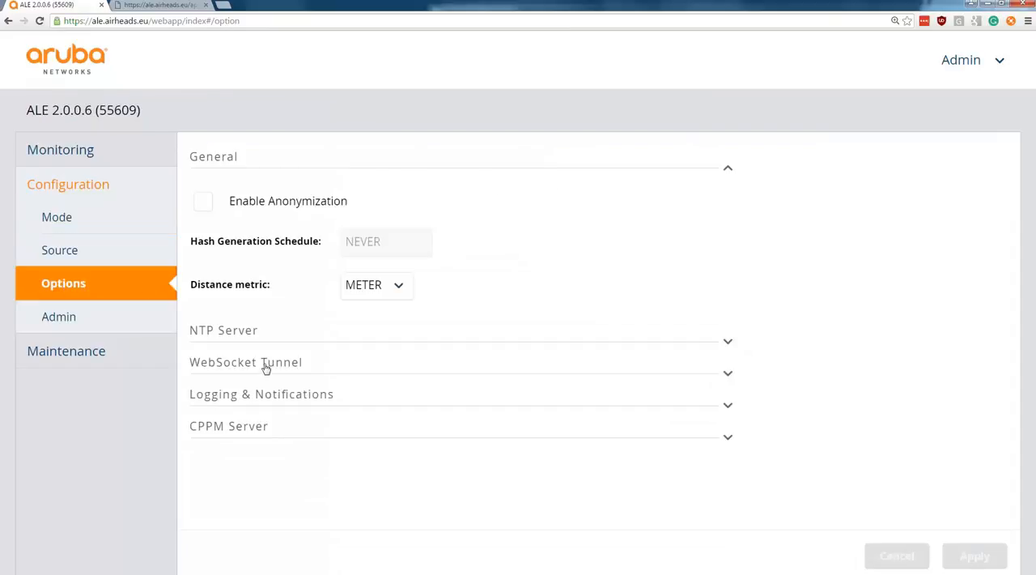
pyautogui.click(245, 362)
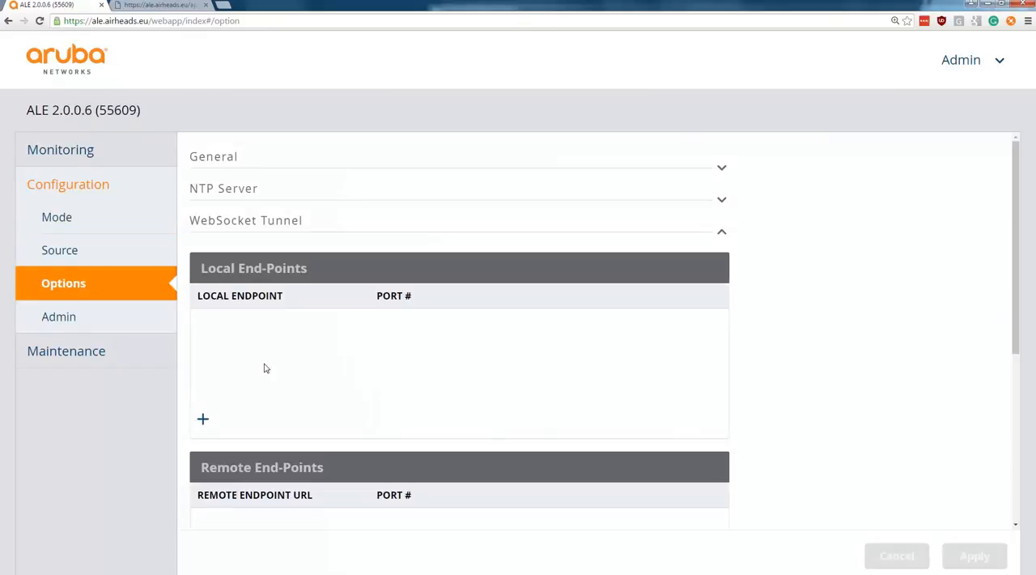
pyautogui.moveTo(997, 322)
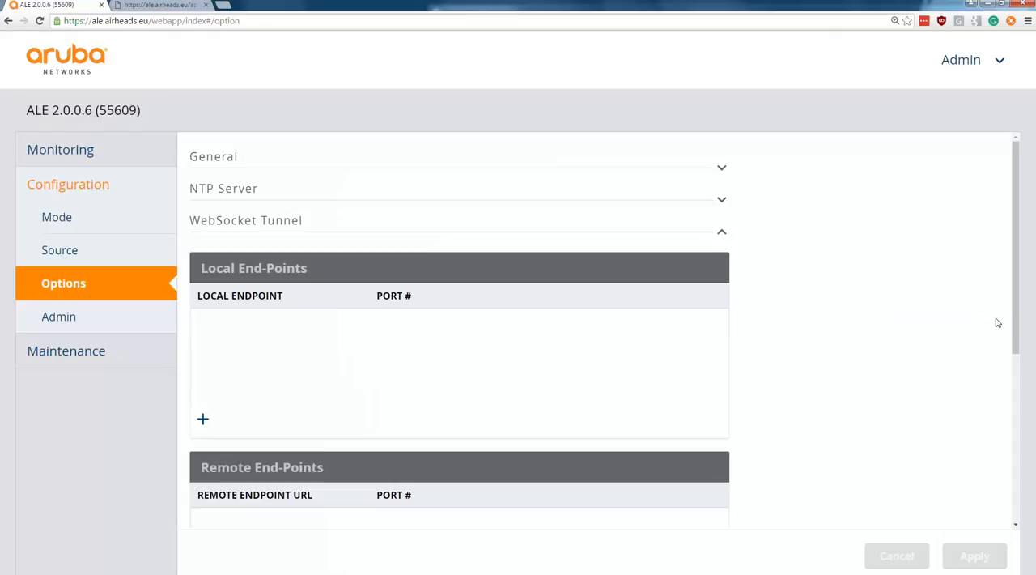
pyautogui.scroll(-3)
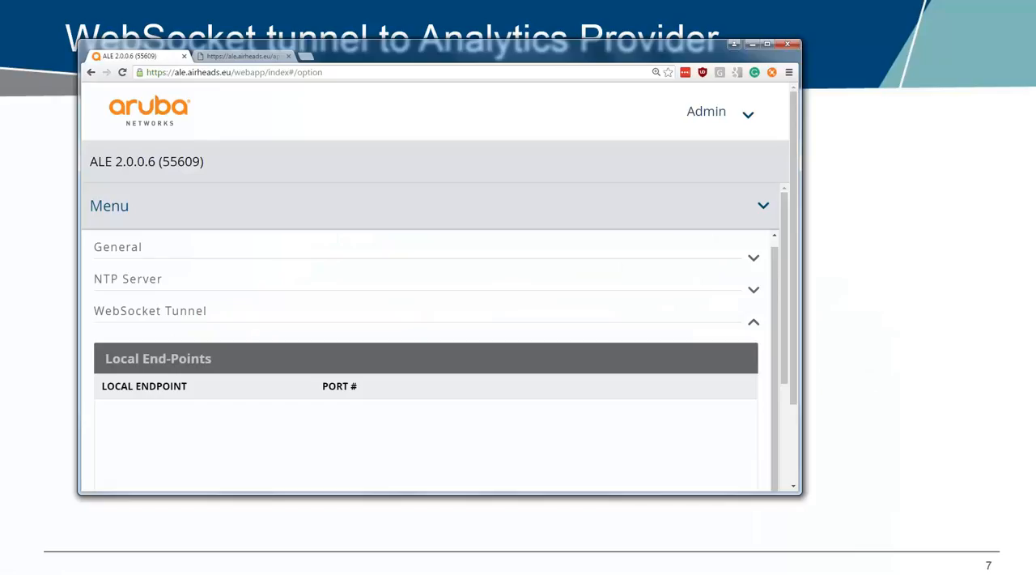
pyautogui.moveTo(685, 350)
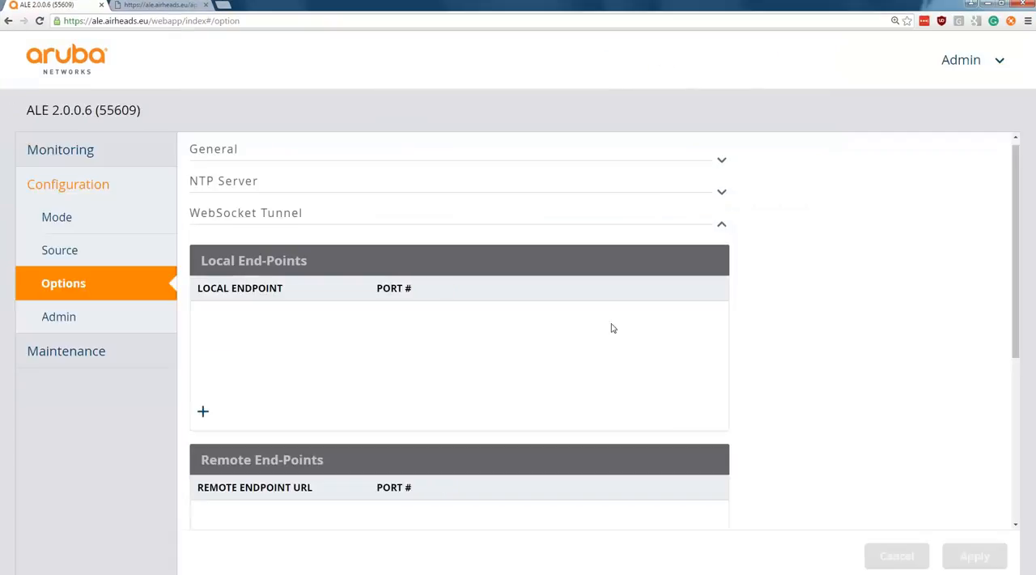
# Add local end-points 127.0.0.1 on port 7779 and 127.0.0.1 on port 8080
pyautogui.click(203, 412)
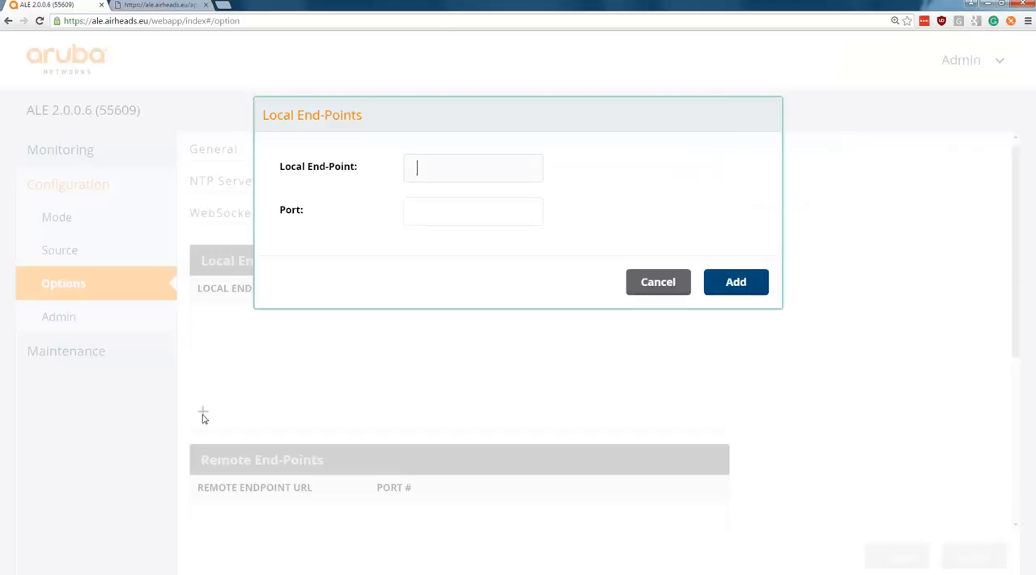
pyautogui.write('127.0.0.1')
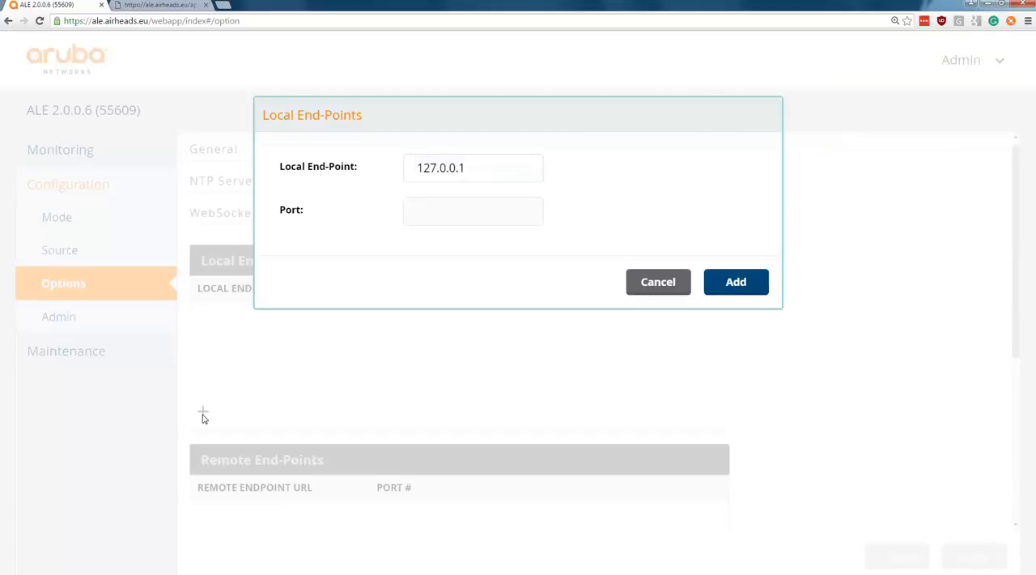
pyautogui.write('7779')
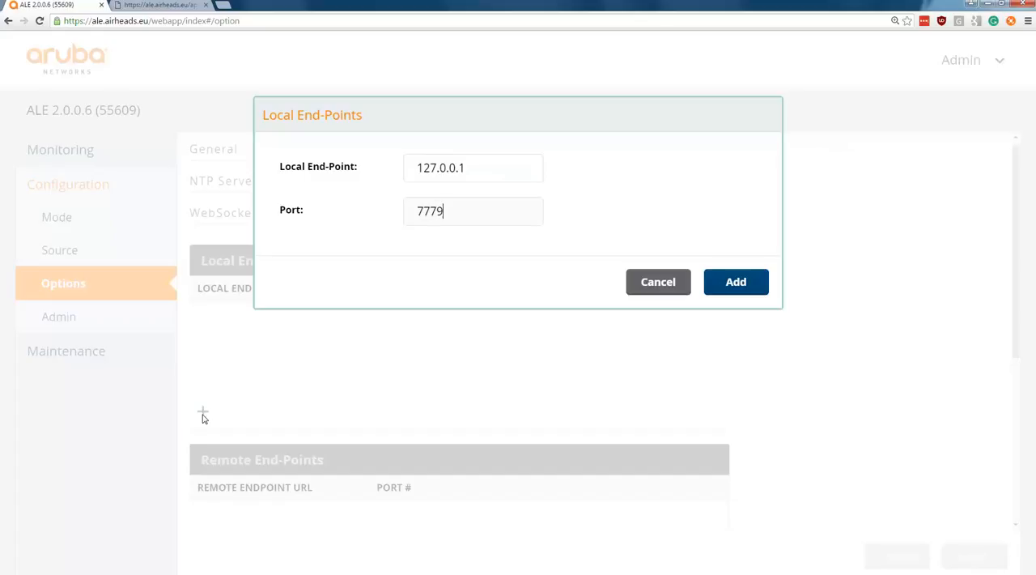
pyautogui.click(735, 282)
pyautogui.write('1')
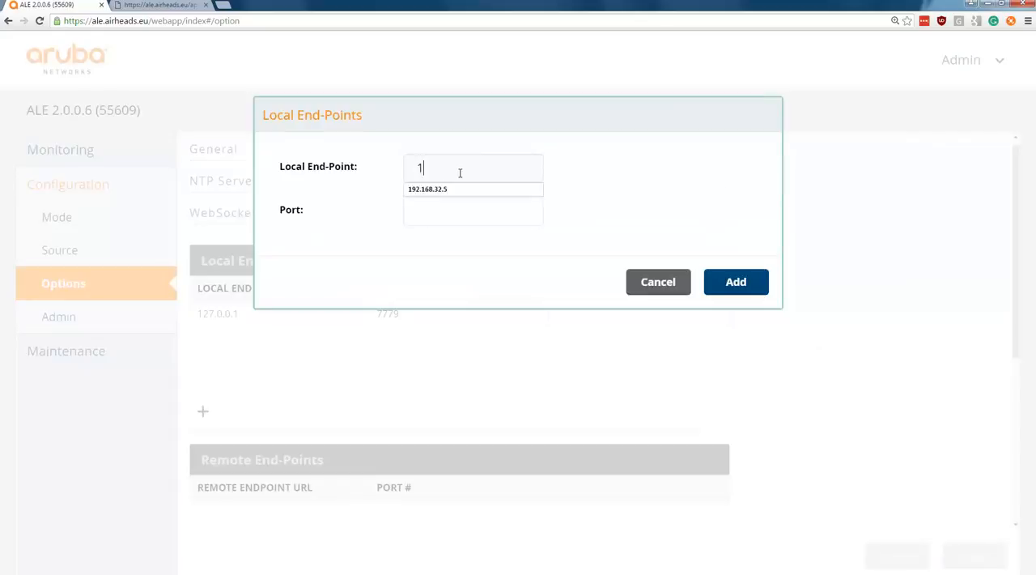
pyautogui.write('27.0.0.1')
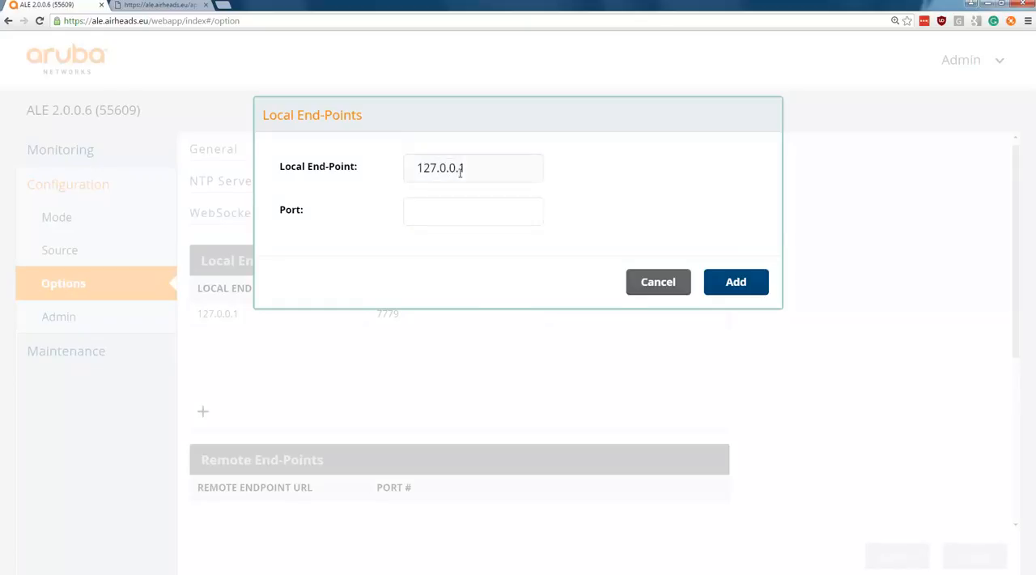
pyautogui.write('8080')
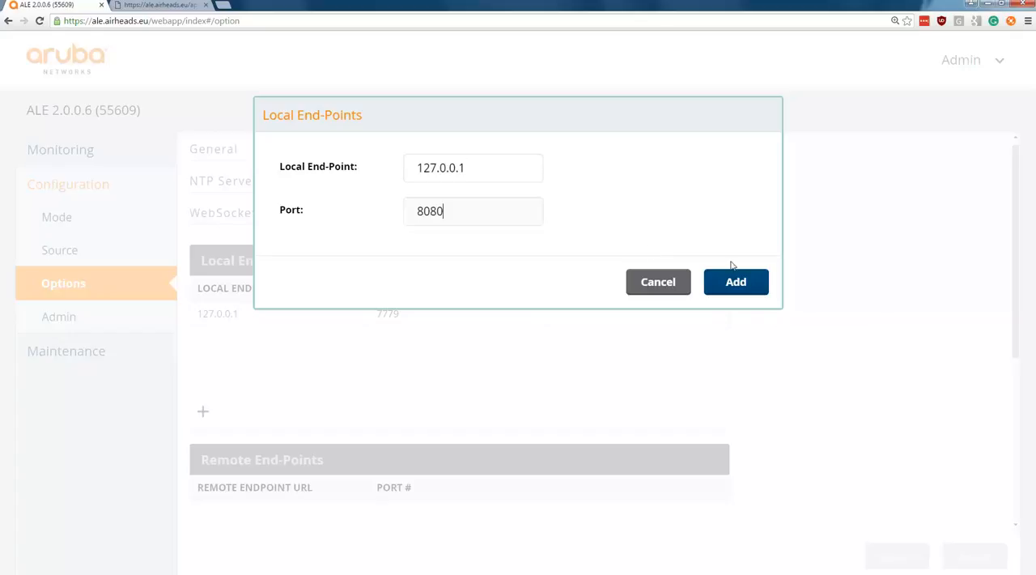
pyautogui.click(735, 281)
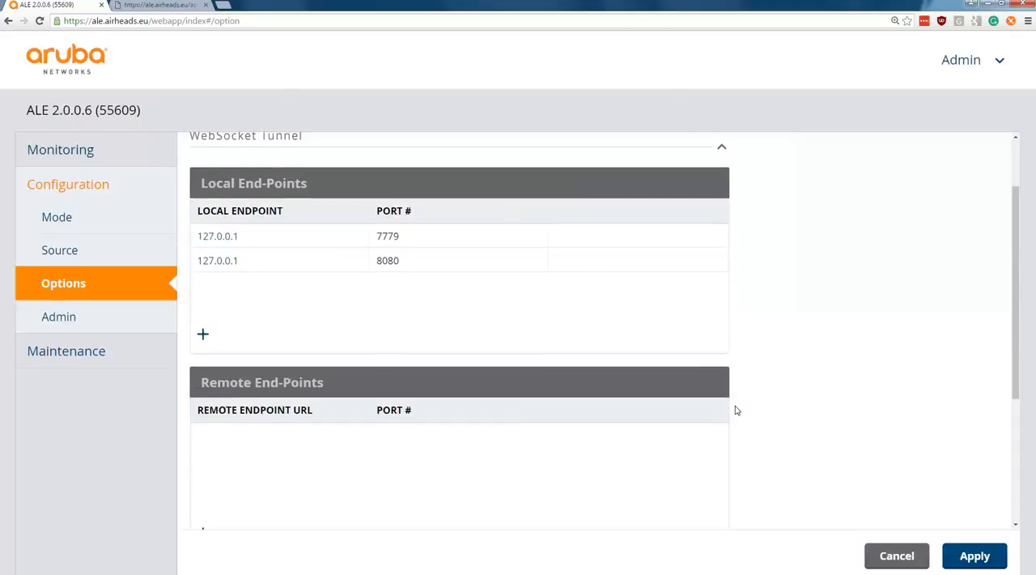
# Add remote end-point websocket.airheads.eu on port 4443 and apply the tunnel configuration
pyautogui.scroll(-3)
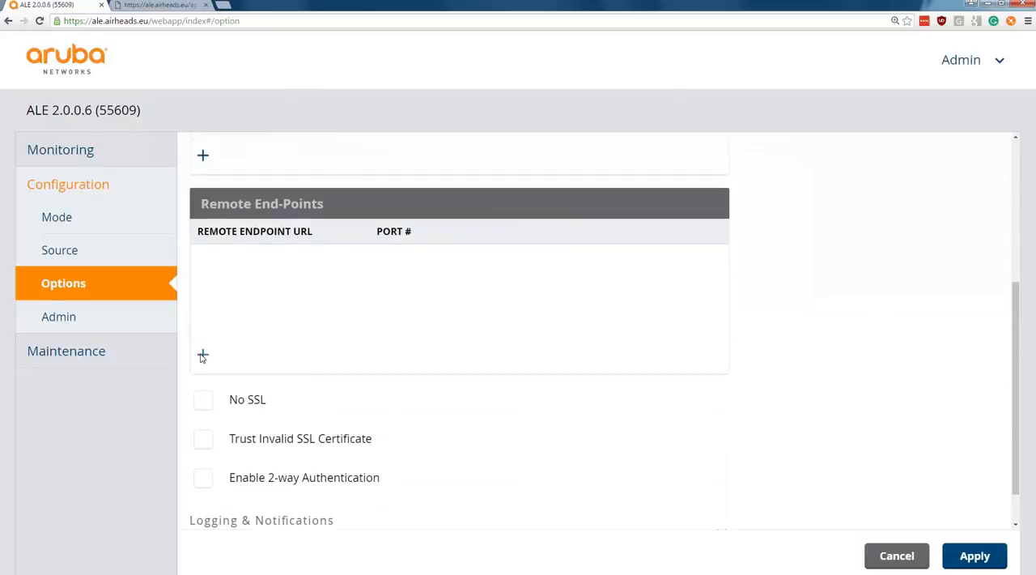
pyautogui.click(202, 356)
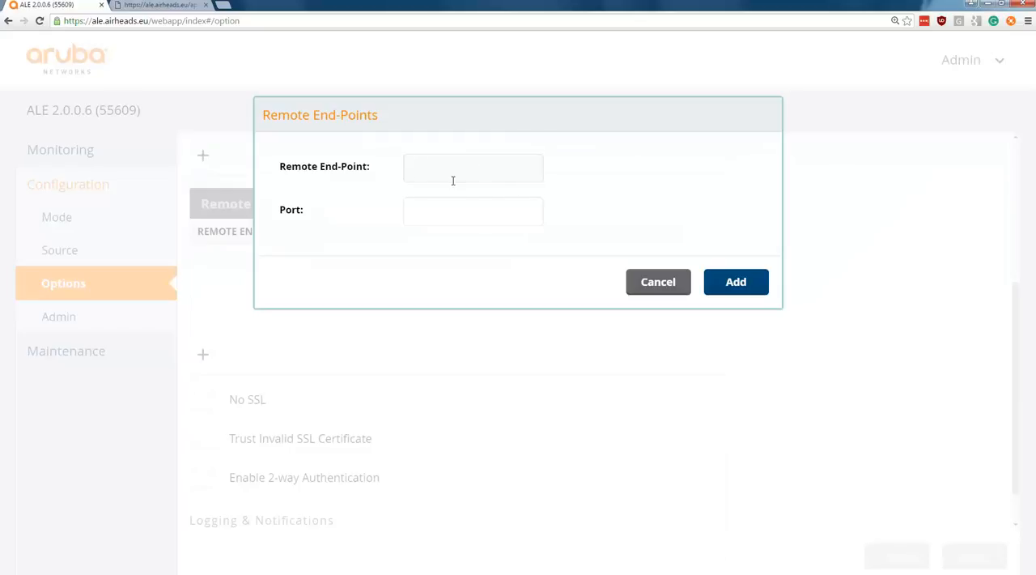
pyautogui.write('websocket.airheads.eu')
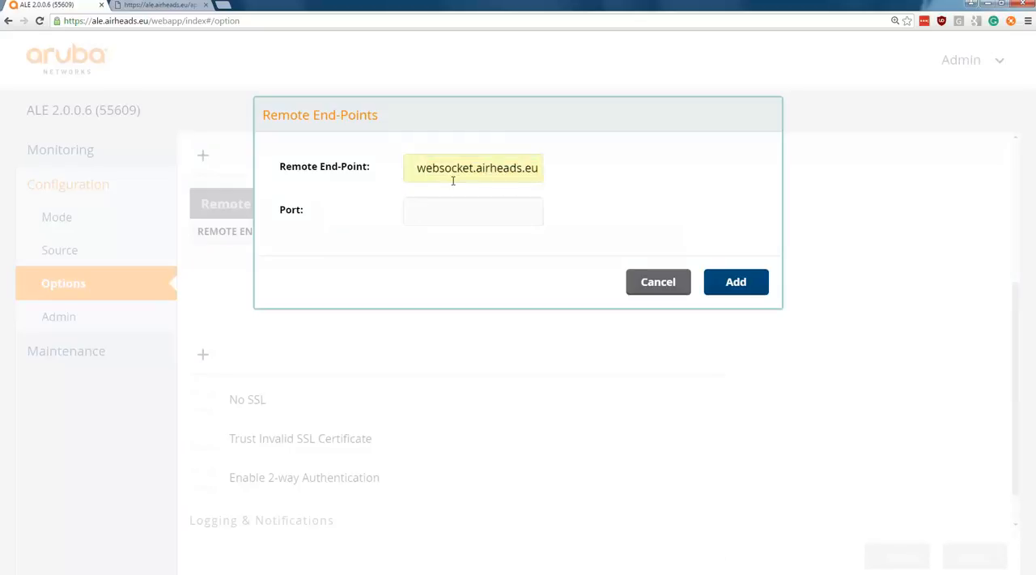
pyautogui.write('4443')
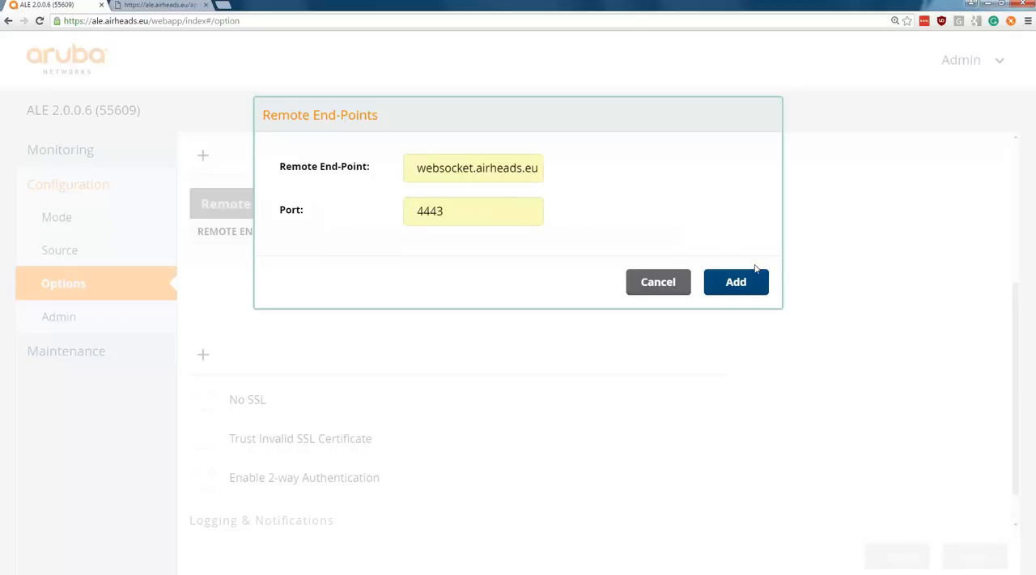
pyautogui.click(735, 281)
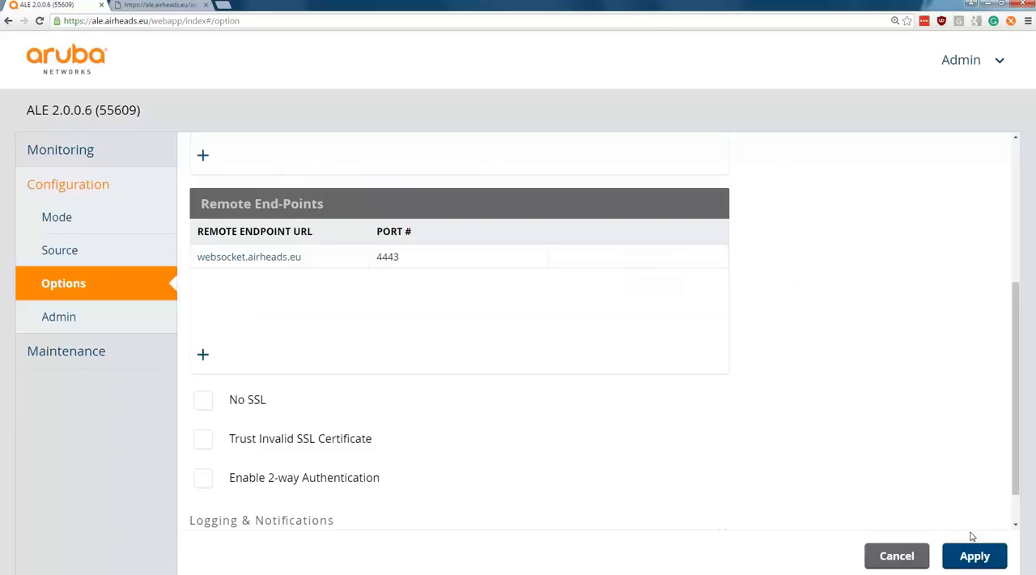
pyautogui.click(974, 556)
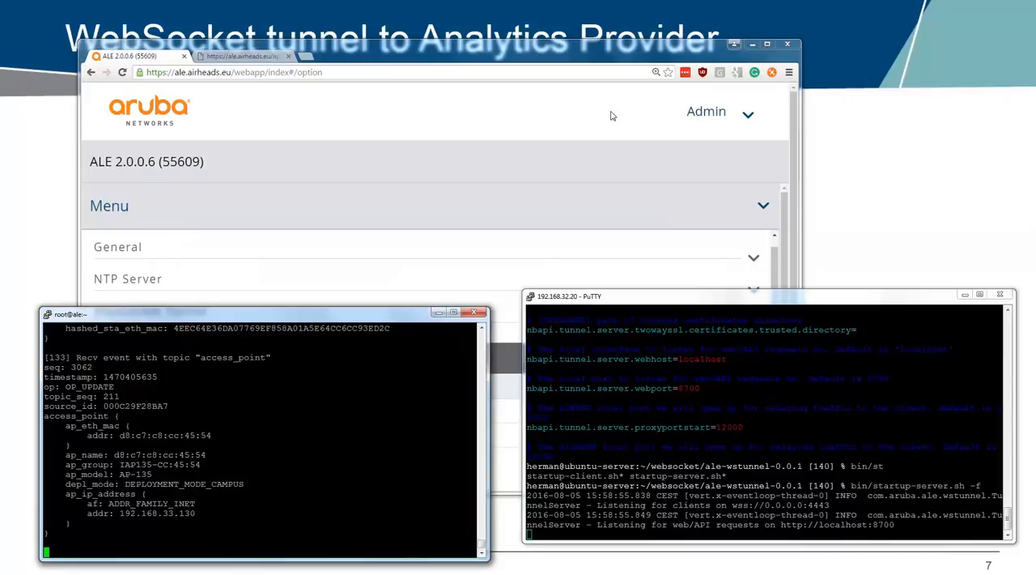
# Enable Trust Invalid SSL Certificate and apply the tunnel settings
pyautogui.click(150, 310)
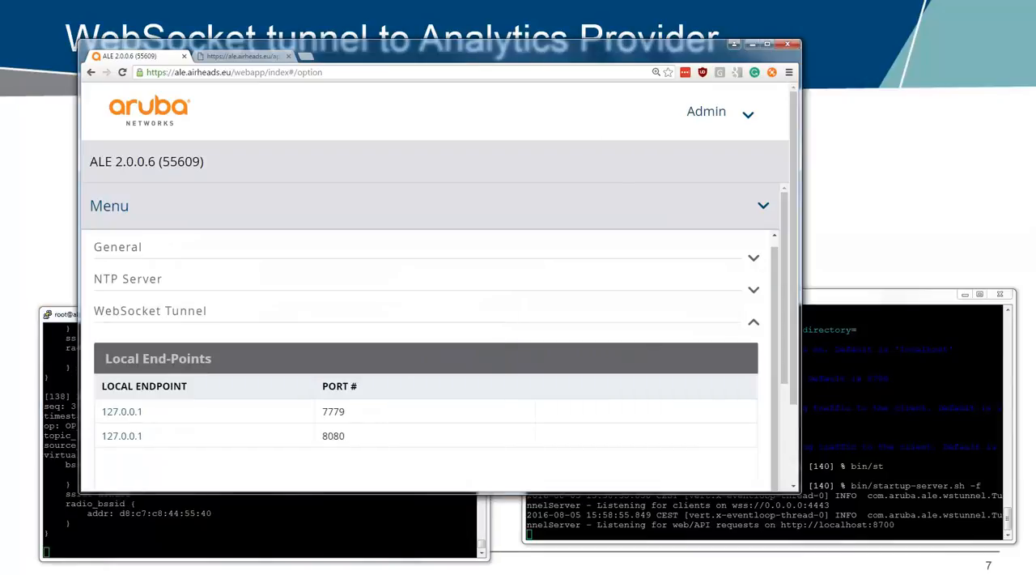
pyautogui.scroll(-3)
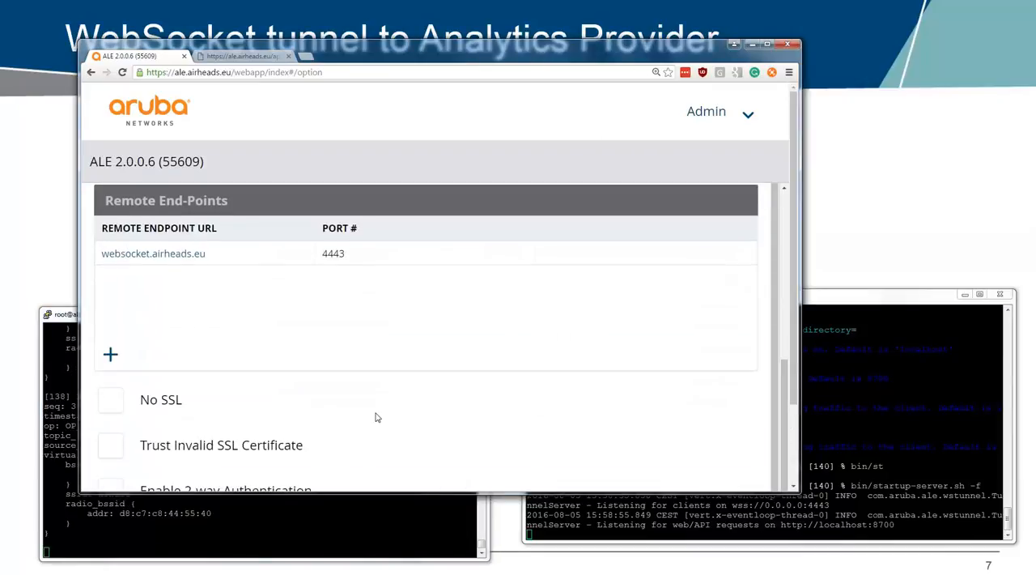
pyautogui.click(111, 445)
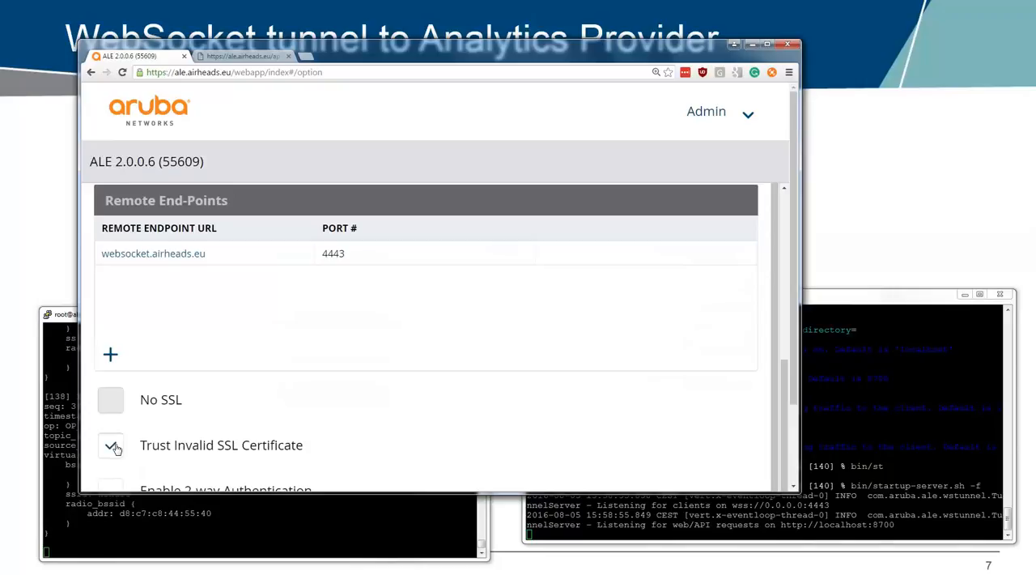
pyautogui.scroll(-3)
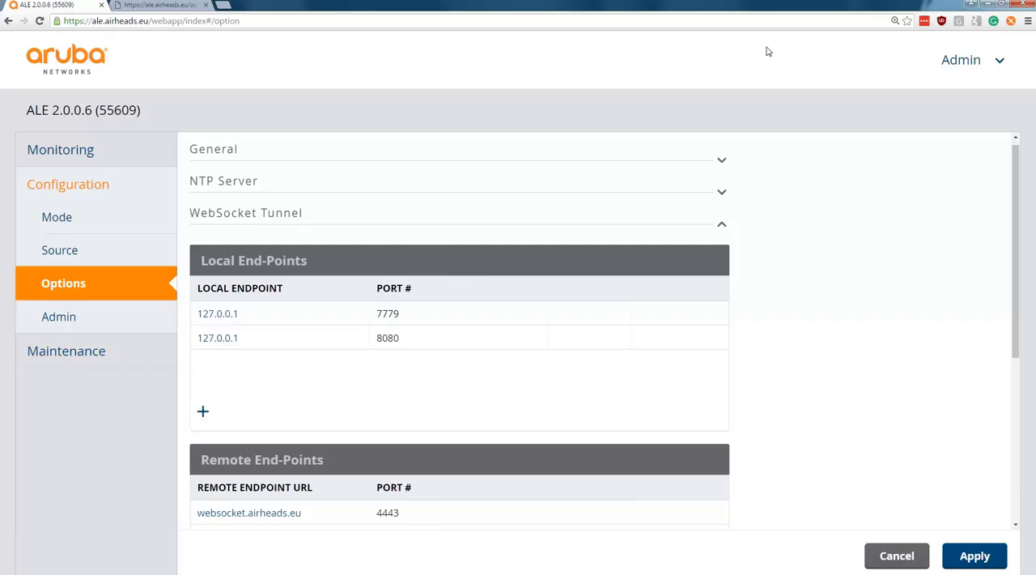
pyautogui.click(974, 556)
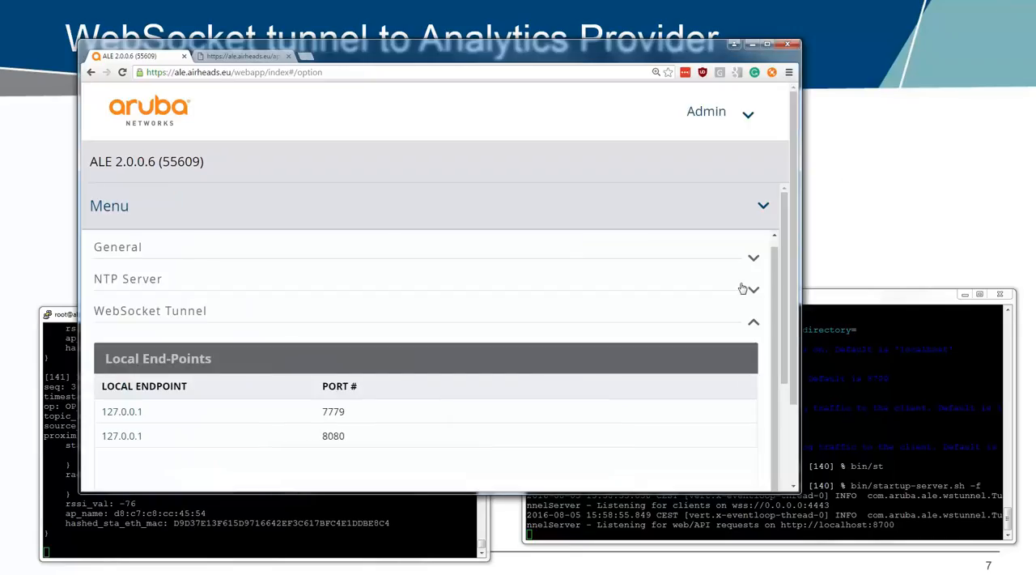
pyautogui.moveTo(736, 411)
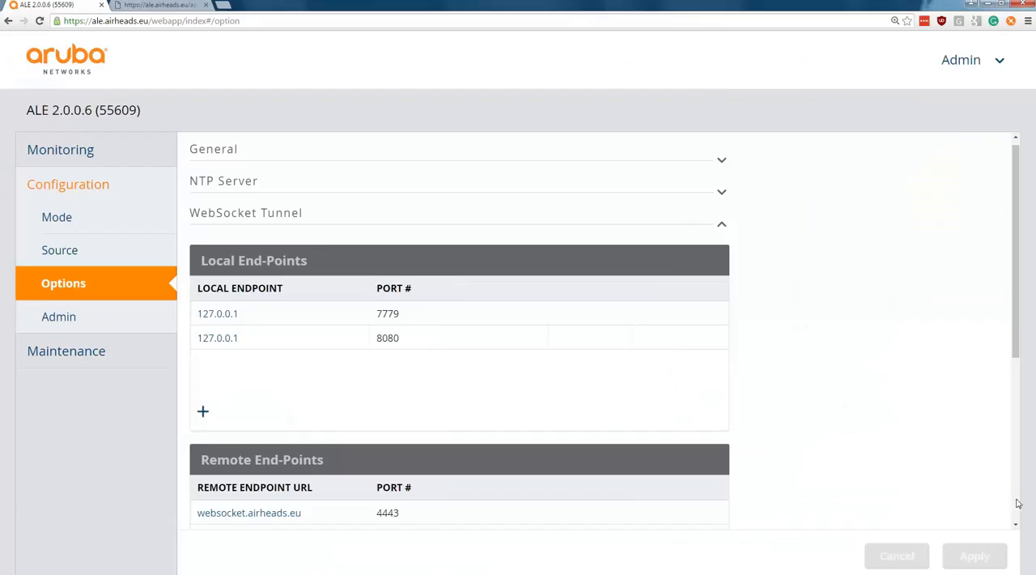
# Switch Trust Invalid SSL Certificate back off and apply again
pyautogui.scroll(-3)
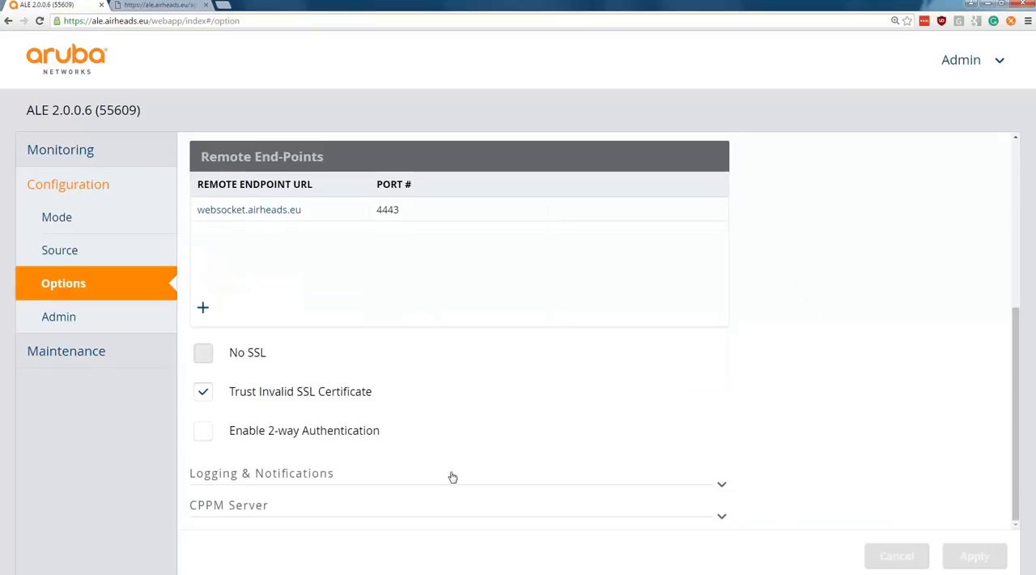
pyautogui.click(202, 391)
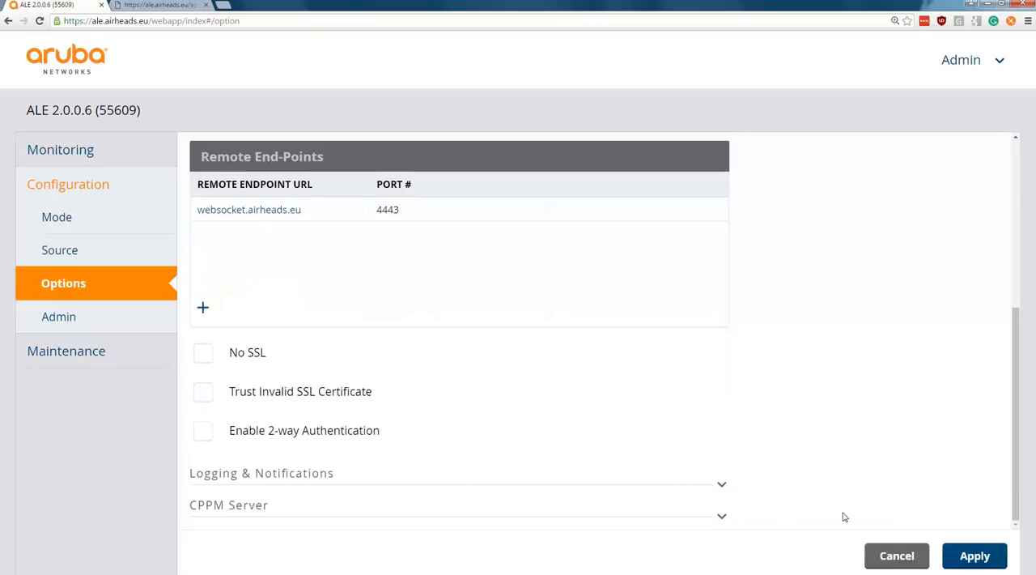
pyautogui.click(975, 555)
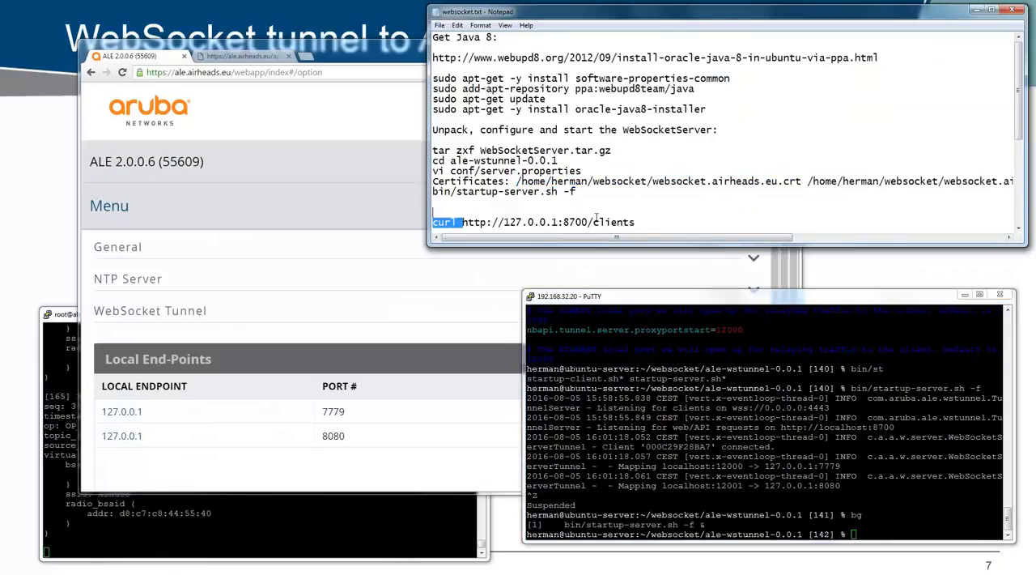
# Run the curl query from the notes to list connected clients and their 12000/12001 mappings
pyautogui.tripleClick(535, 222)
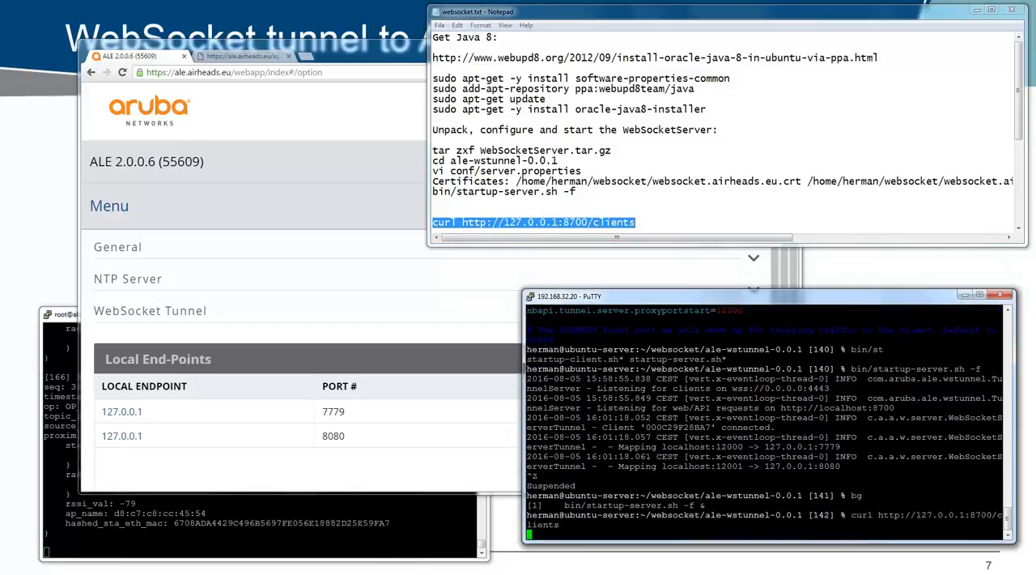
pyautogui.press('Return')
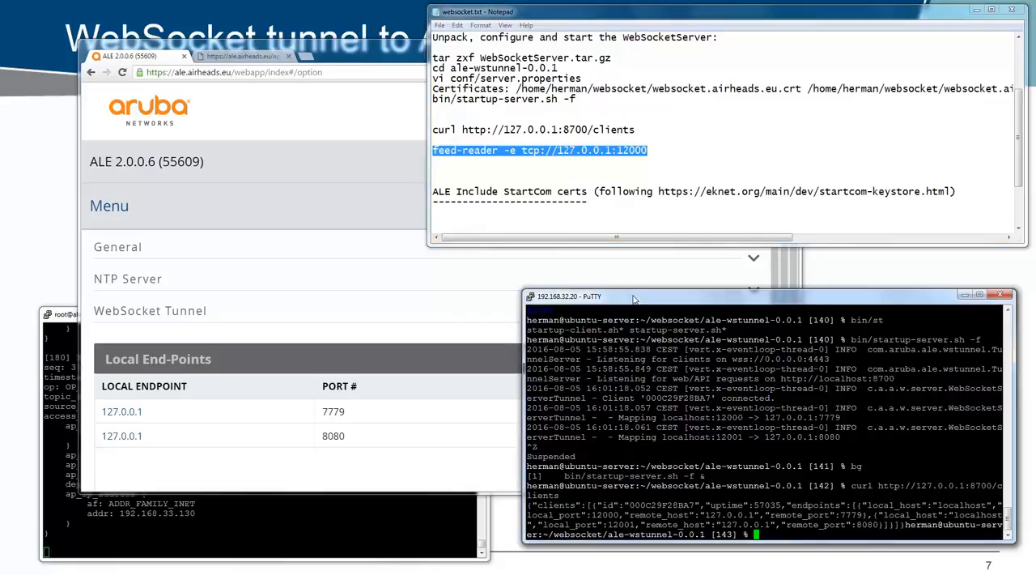
pyautogui.write('feed-reader -e tcp://127.0.0.1:12000')
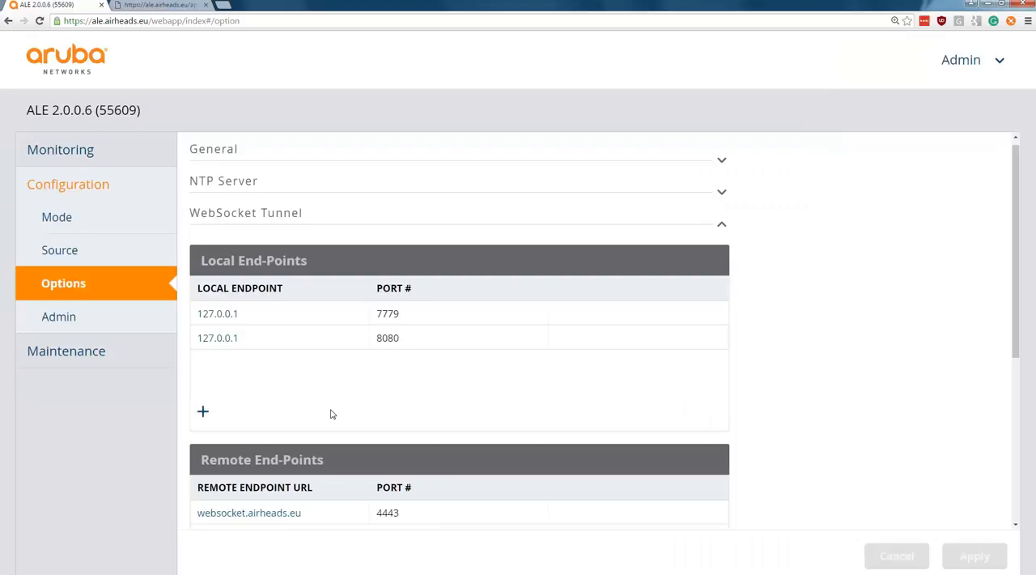
pyautogui.moveTo(203, 412)
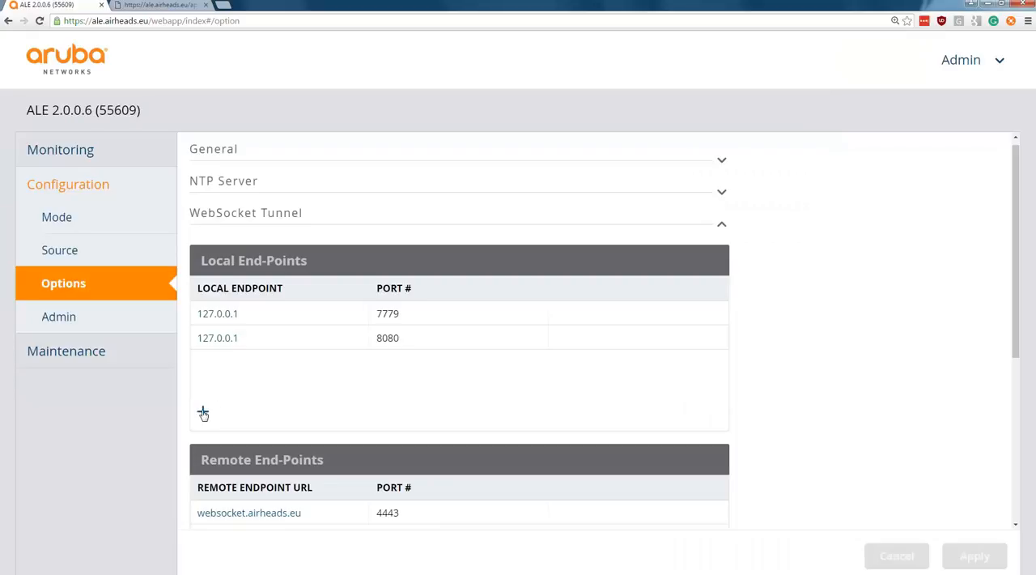
# Add 192.168.32.5 on port 23 as a third local end-point and apply
pyautogui.click(203, 411)
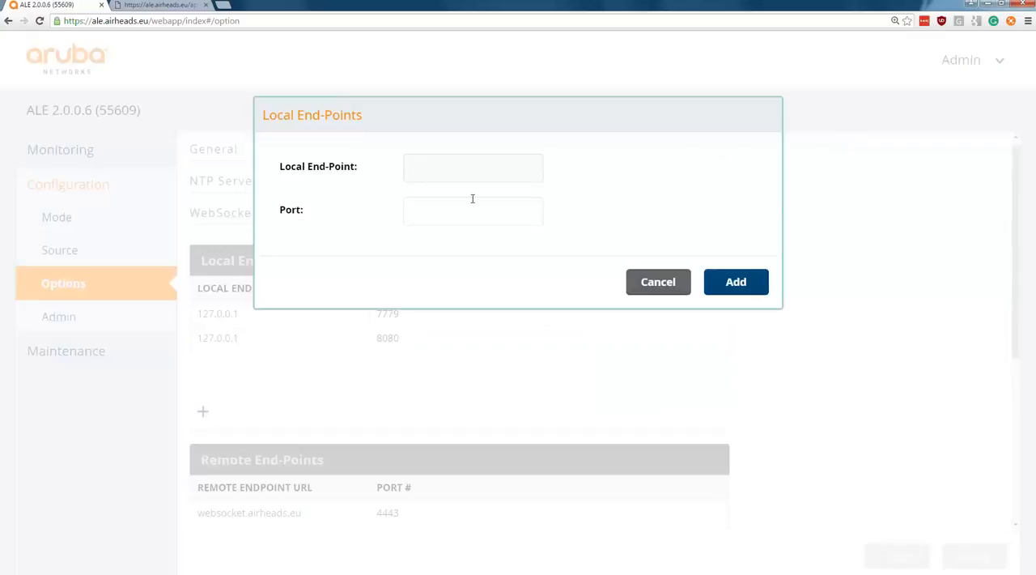
pyautogui.write('192.168.32.5')
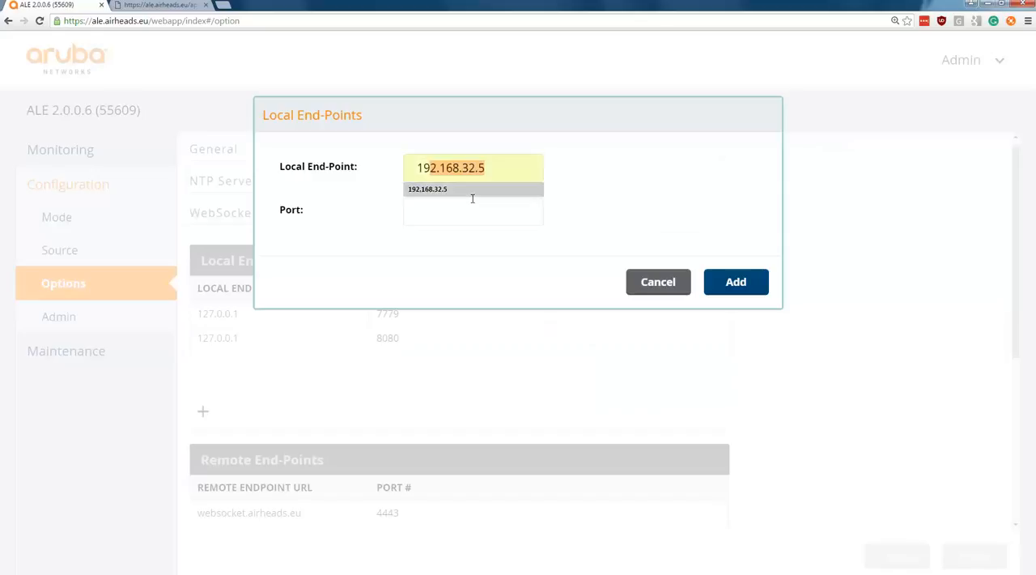
pyautogui.write('23')
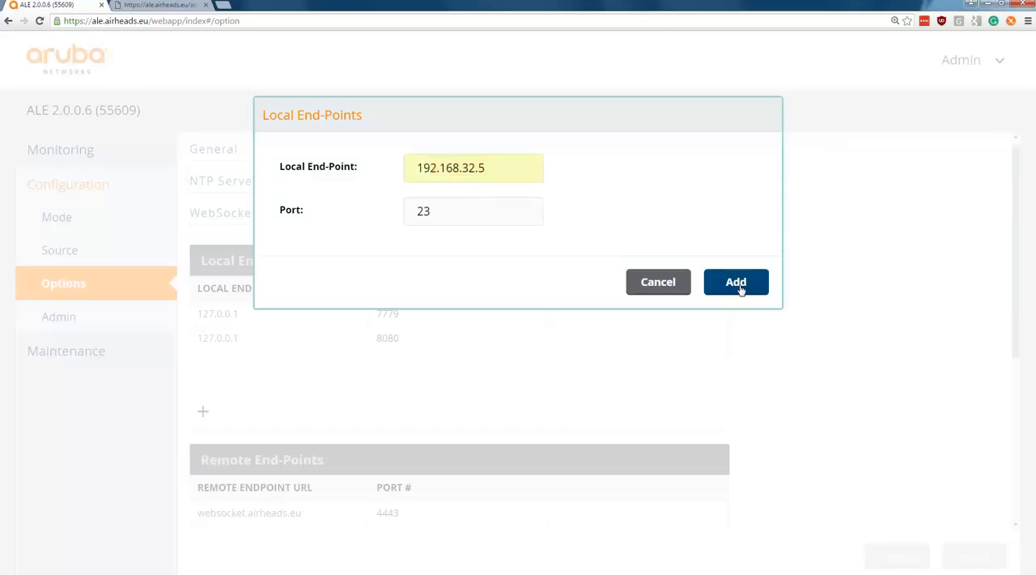
pyautogui.click(735, 282)
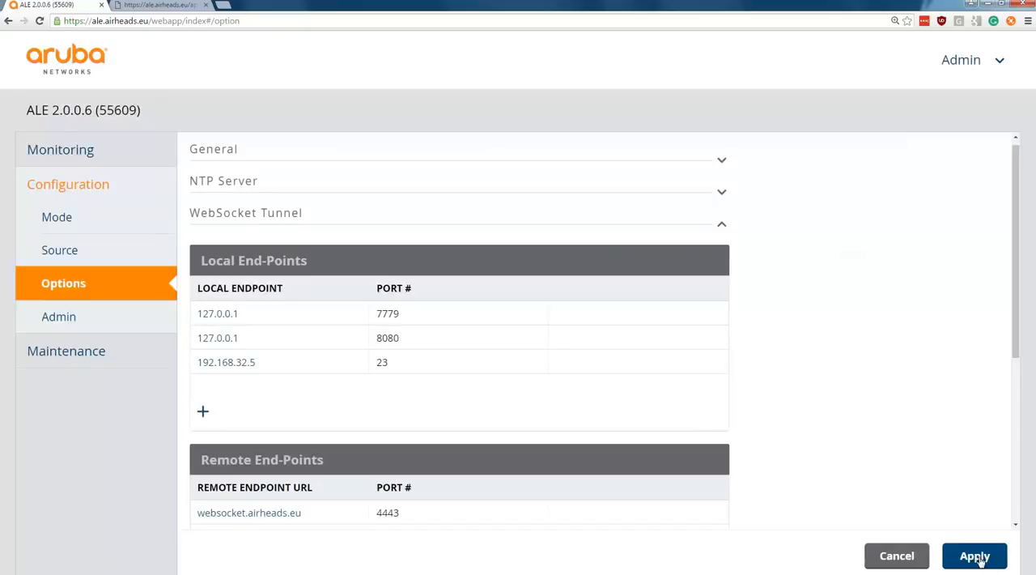
pyautogui.click(975, 556)
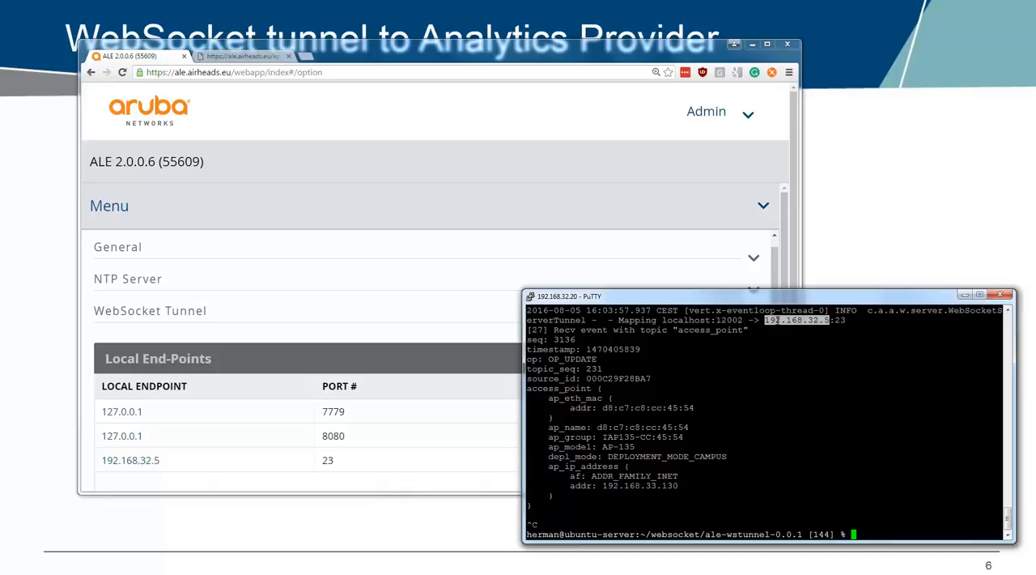
# Start a telnet command to localhost on tunnel port 1200… at the PuTTY prompt
pyautogui.write('telnet')
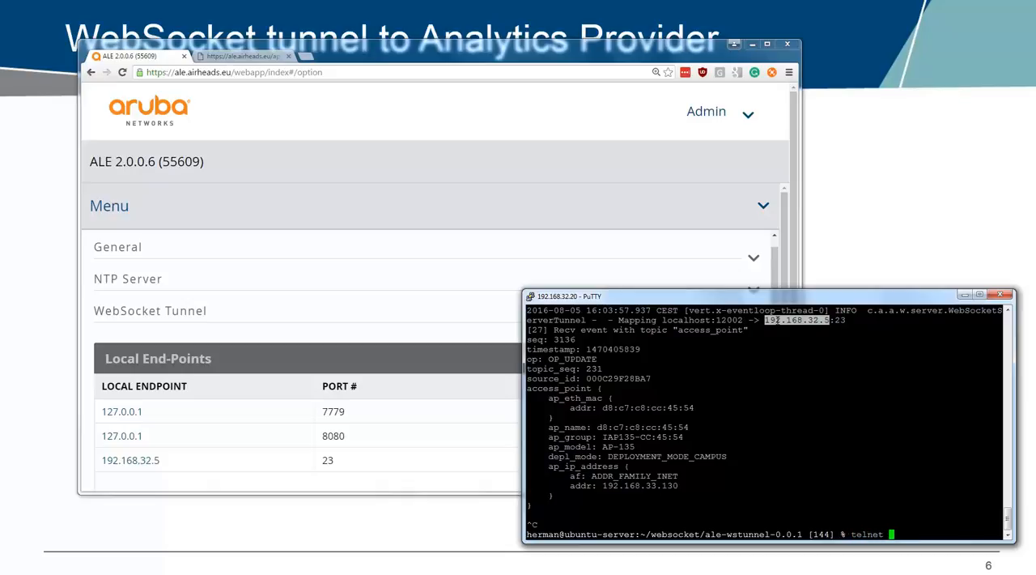
pyautogui.write('localh')
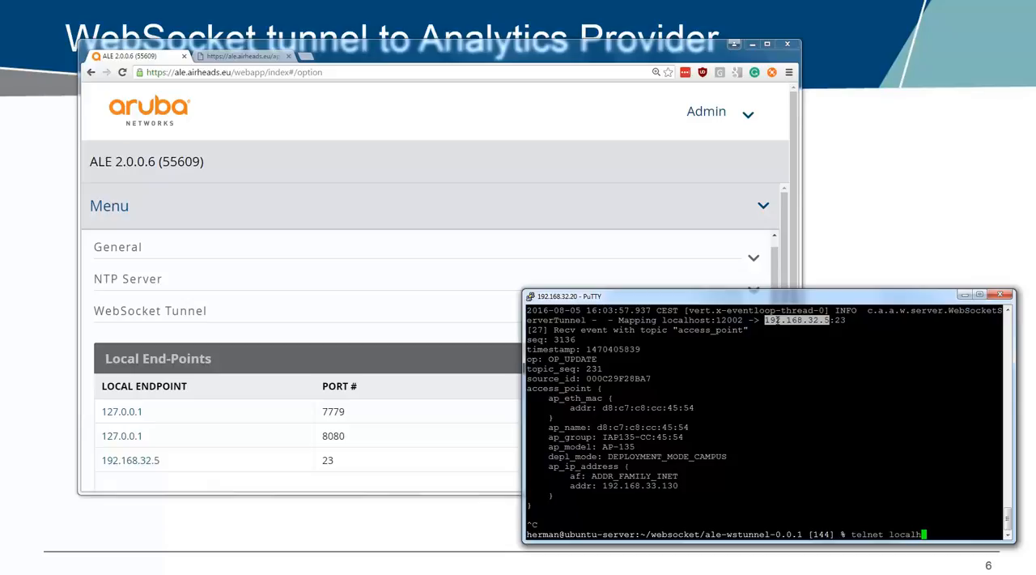
pyautogui.write('1200')
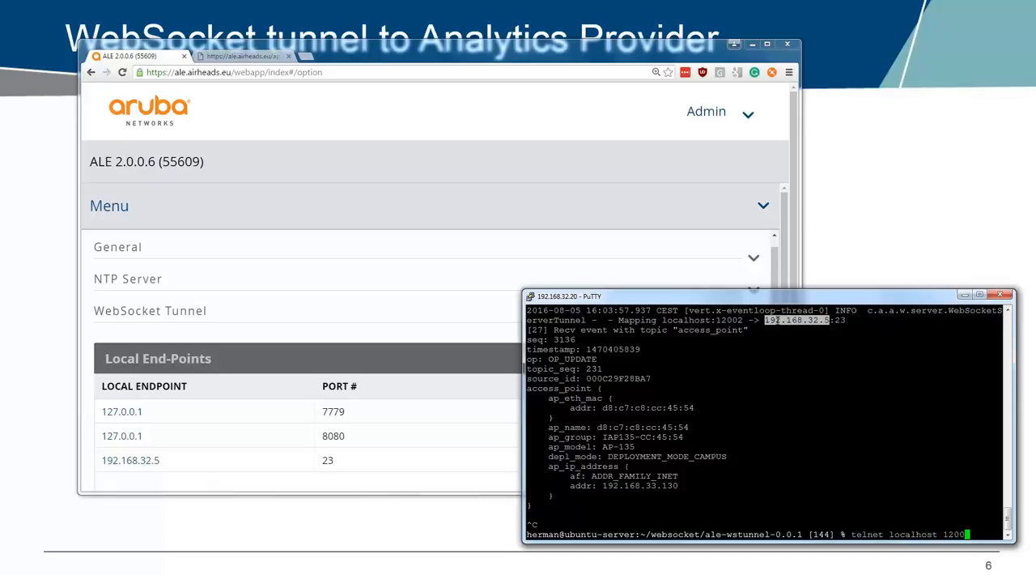